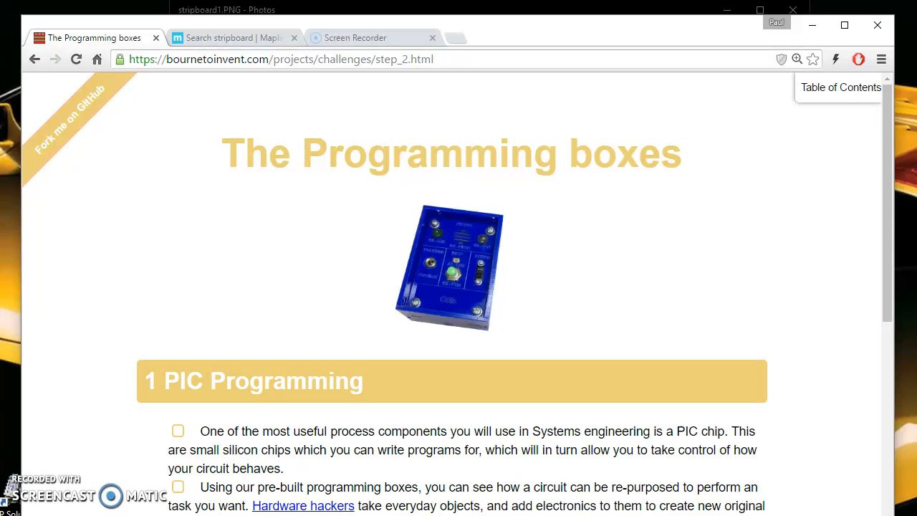
mouse_move(410, 261)
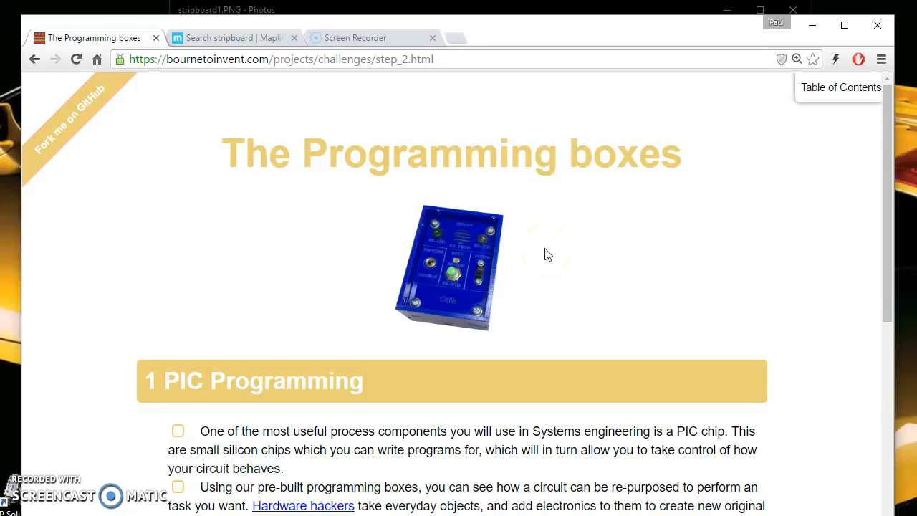
mouse_move(455, 269)
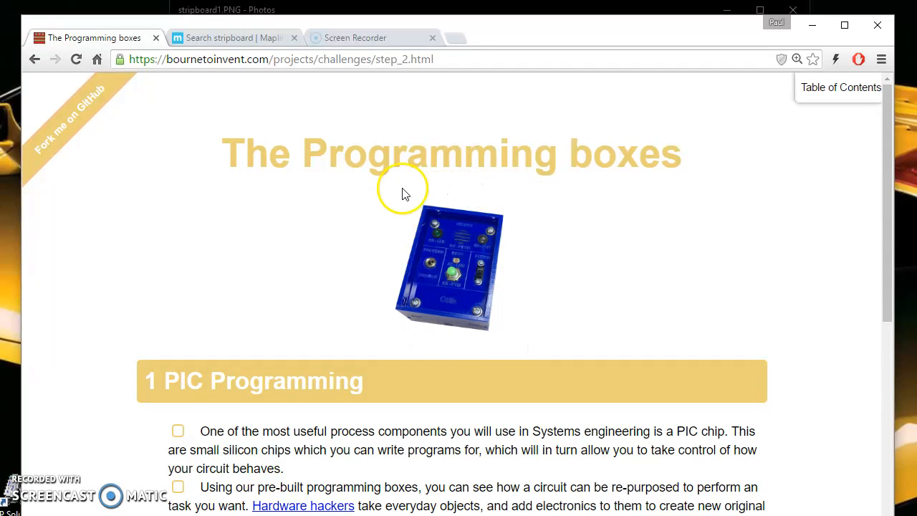
mouse_move(533, 198)
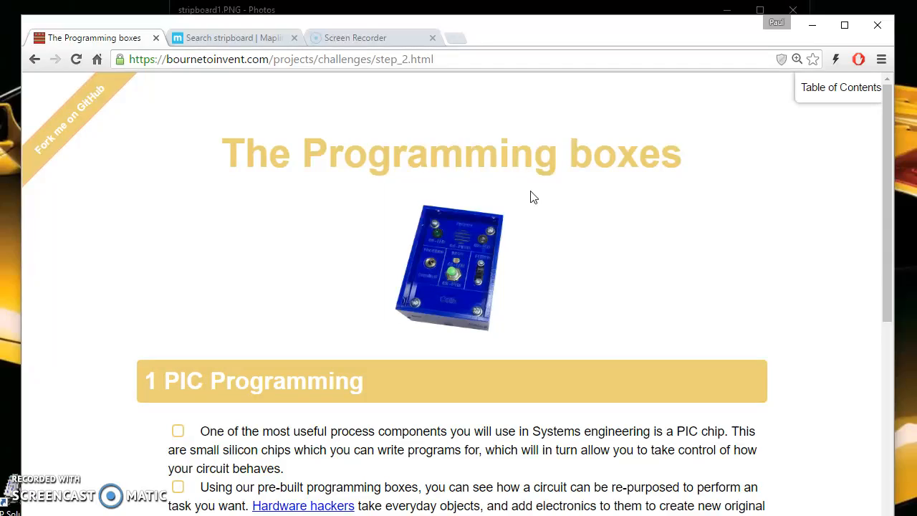
- Scroll the challenges page down to the final challenge list and Badge It sections
scroll("down", 3)
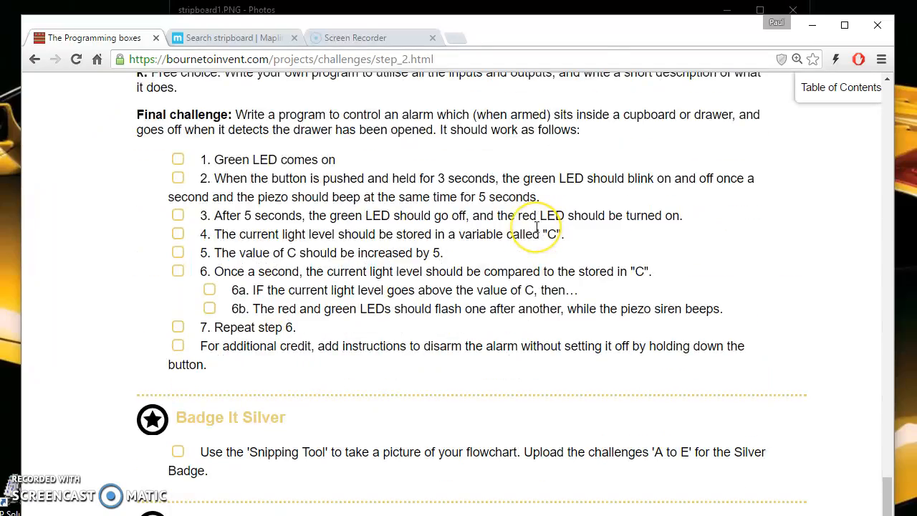
mouse_move(461, 252)
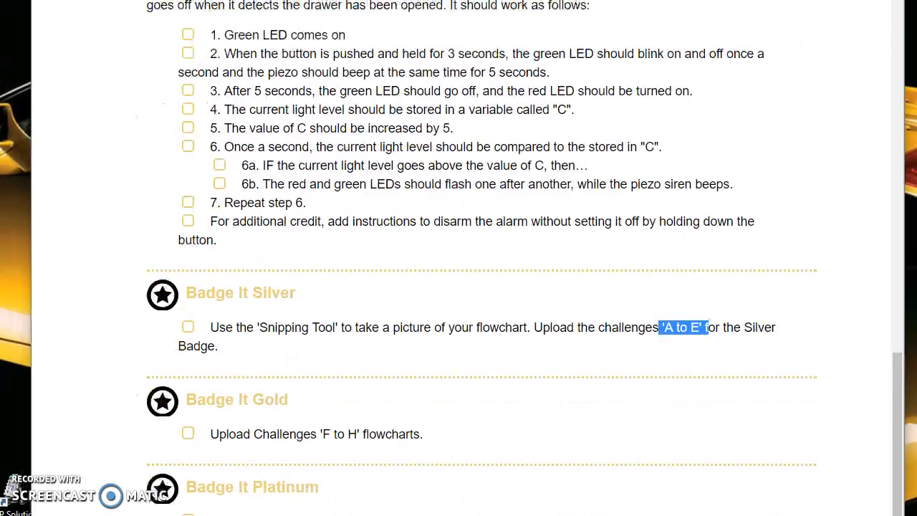
scroll("down", 3)
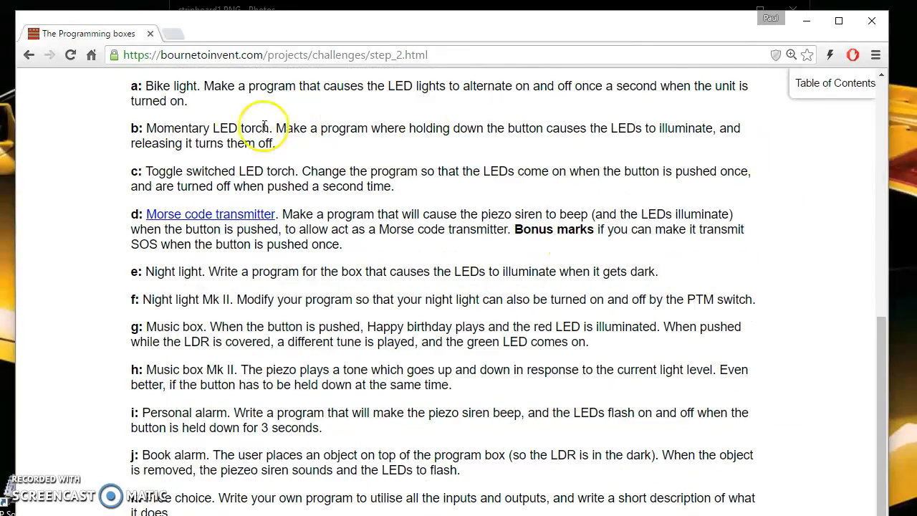
mouse_move(341, 99)
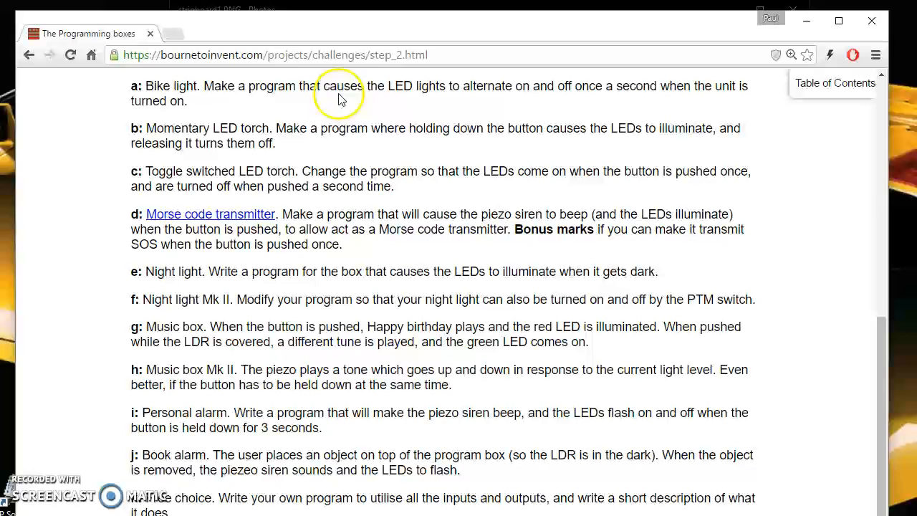
mouse_move(465, 404)
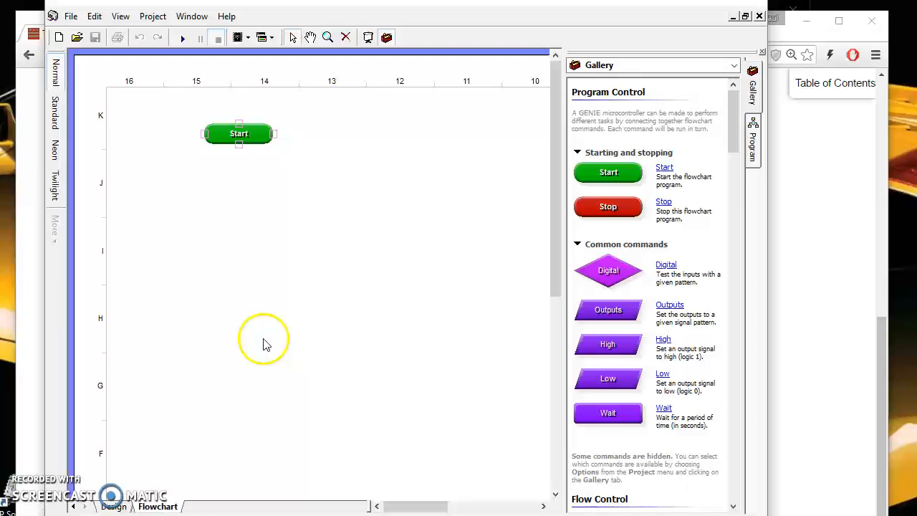
mouse_move(398, 212)
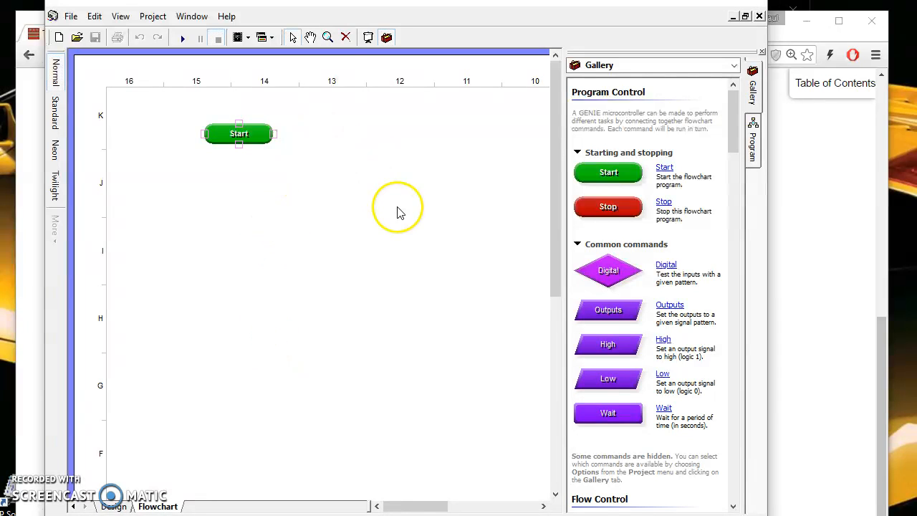
mouse_move(662, 416)
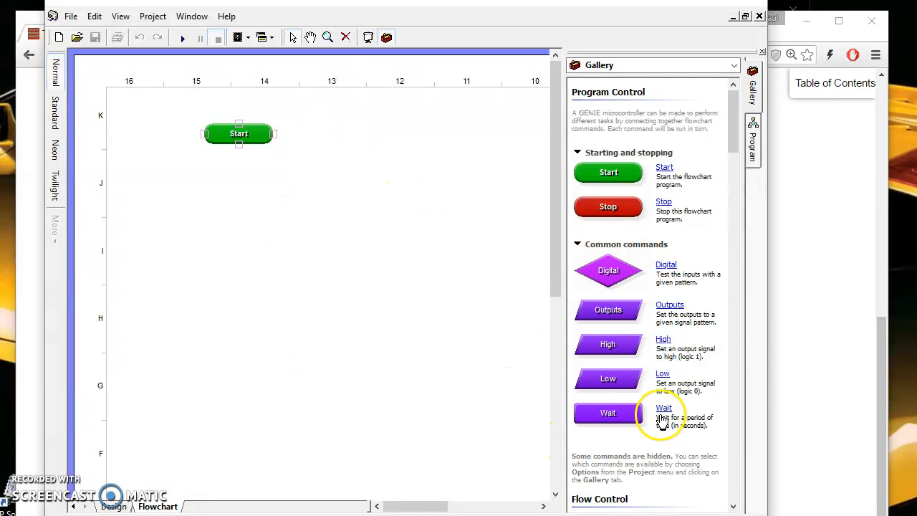
mouse_move(681, 241)
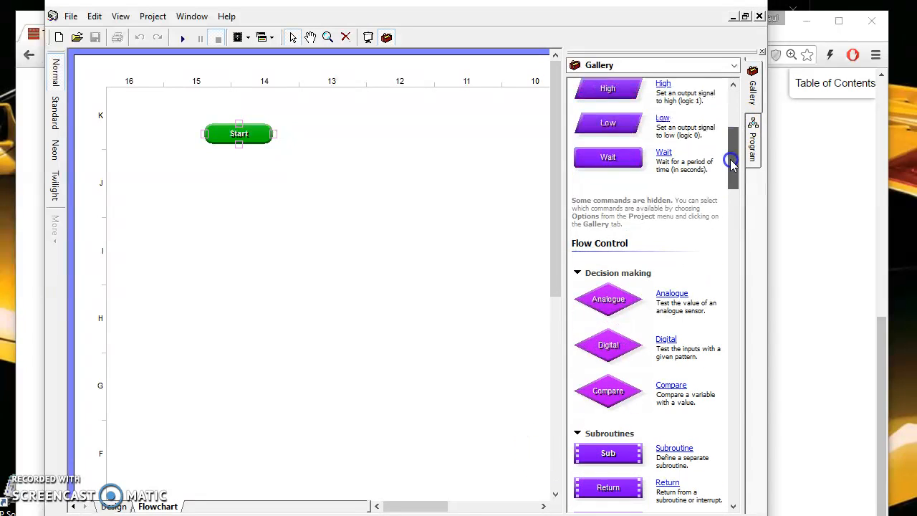
scroll("down", 3)
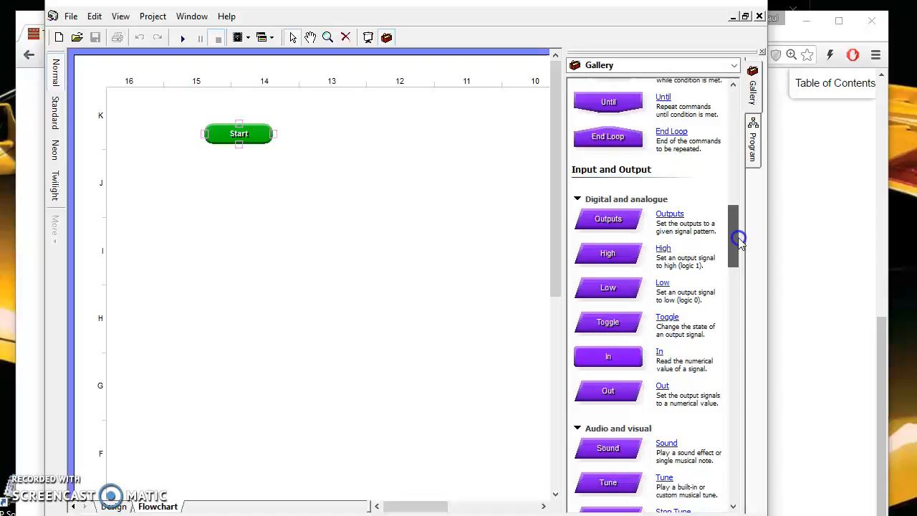
scroll("down", 3)
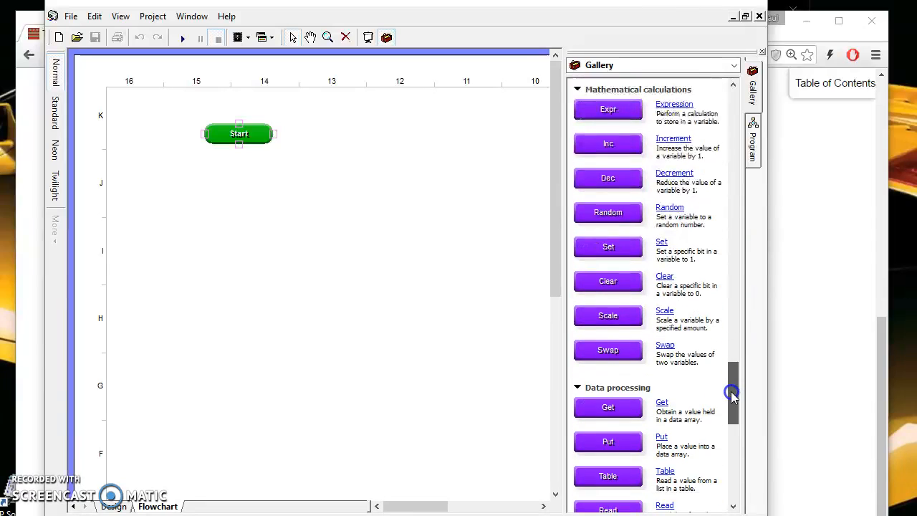
scroll("down", 3)
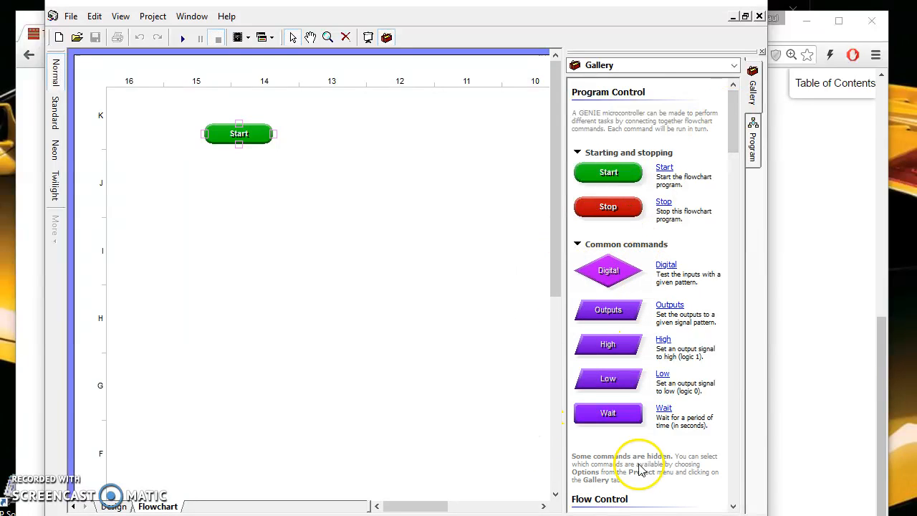
mouse_move(326, 230)
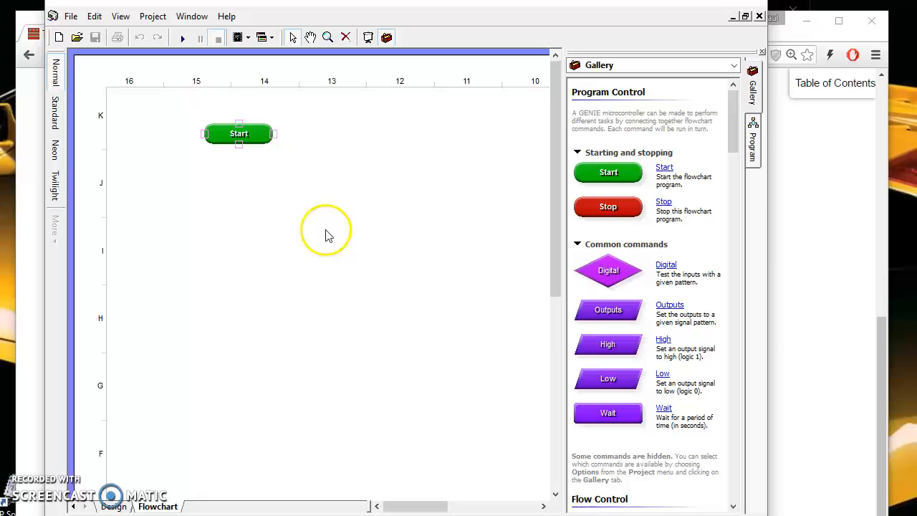
mouse_move(237, 170)
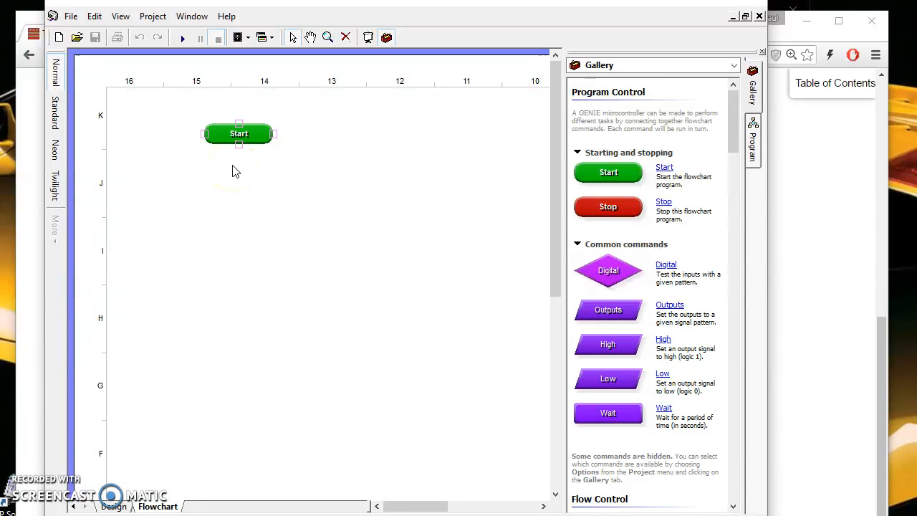
mouse_move(237, 134)
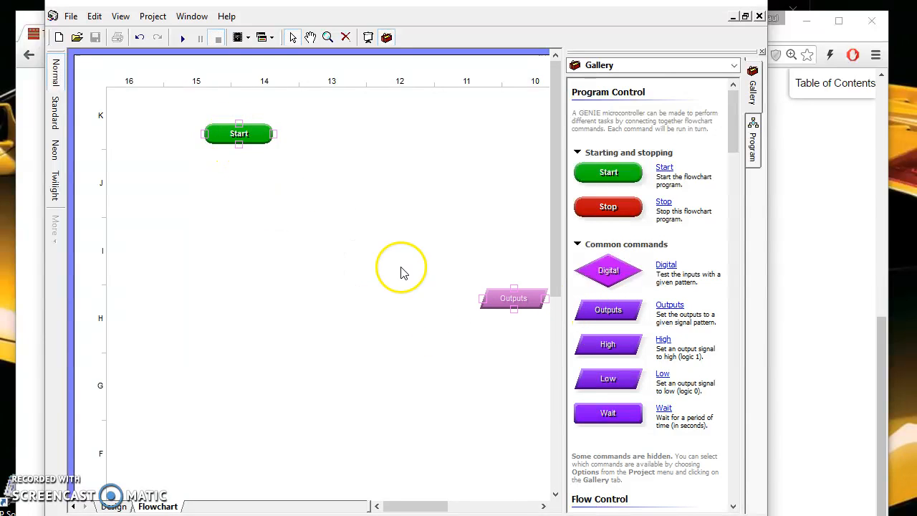
- Place an Outputs step below Start and set bit 0 high so it reads High G0
left_click_drag(513, 298, 238, 181)
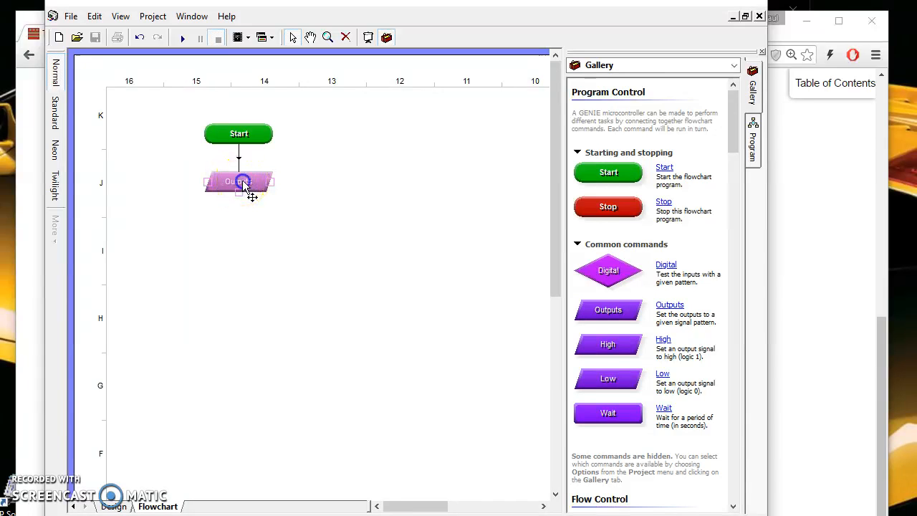
double_click(238, 180)
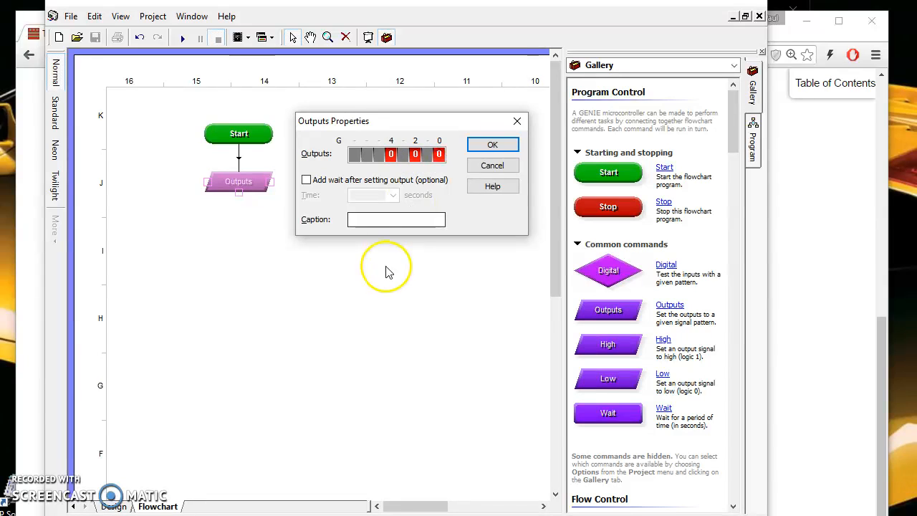
mouse_move(232, 166)
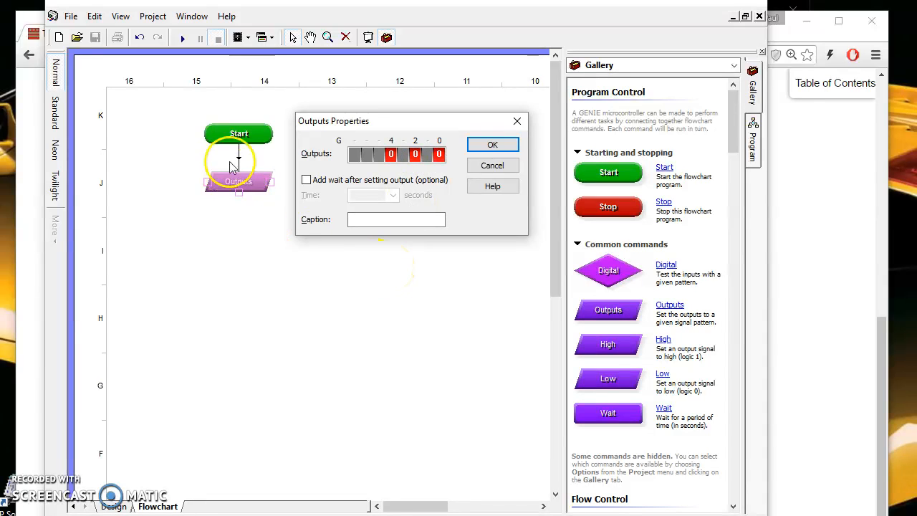
mouse_move(401, 313)
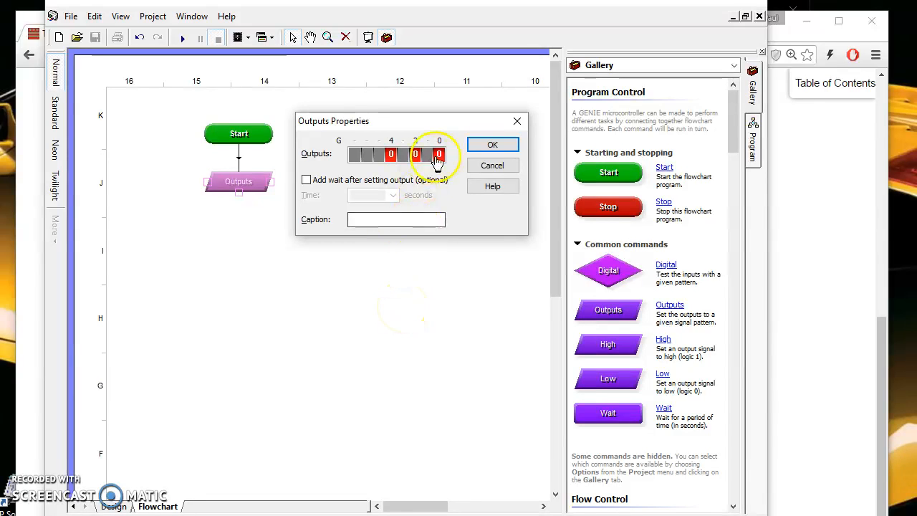
left_click(439, 155)
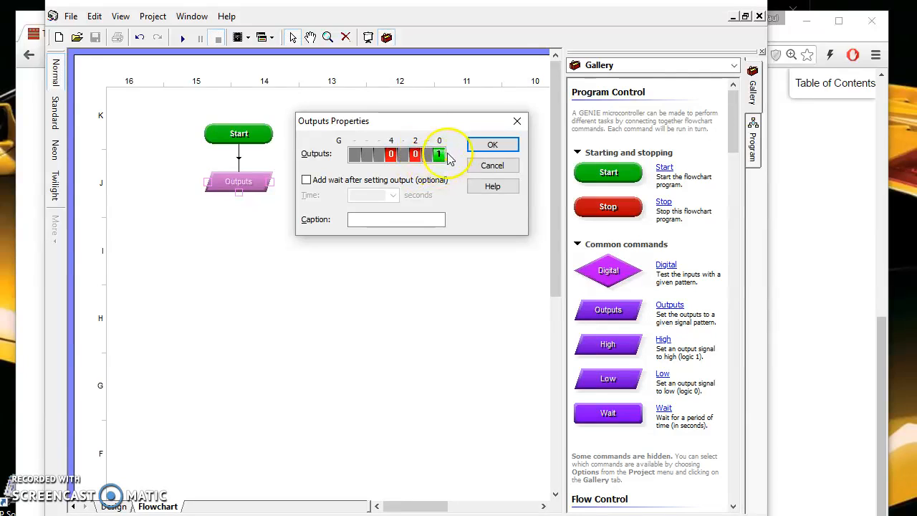
left_click(438, 154)
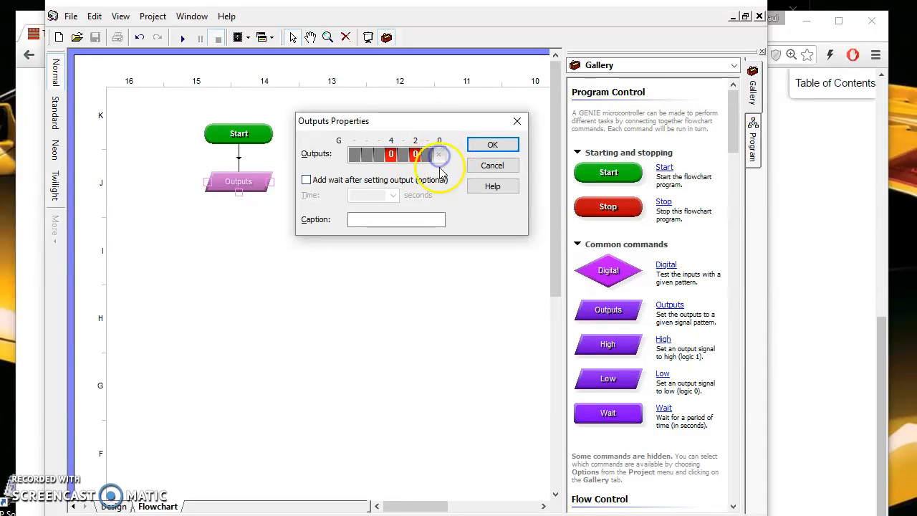
left_click(438, 155)
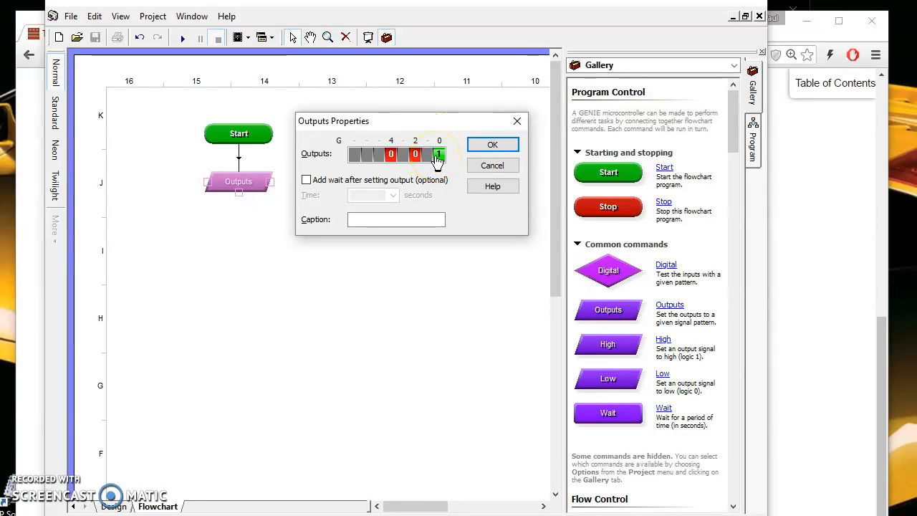
left_click(493, 143)
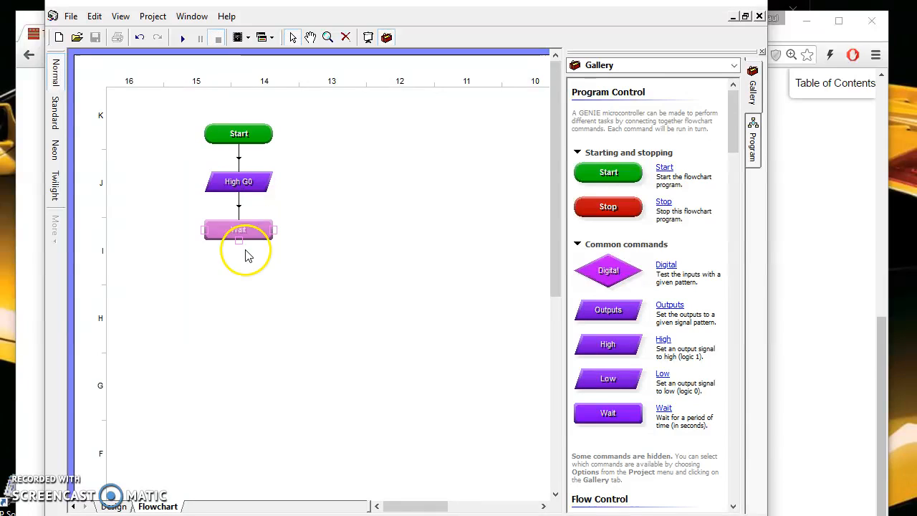
- Confirm the Wait 2 s step after High G0 and select the High G0 block
double_click(238, 230)
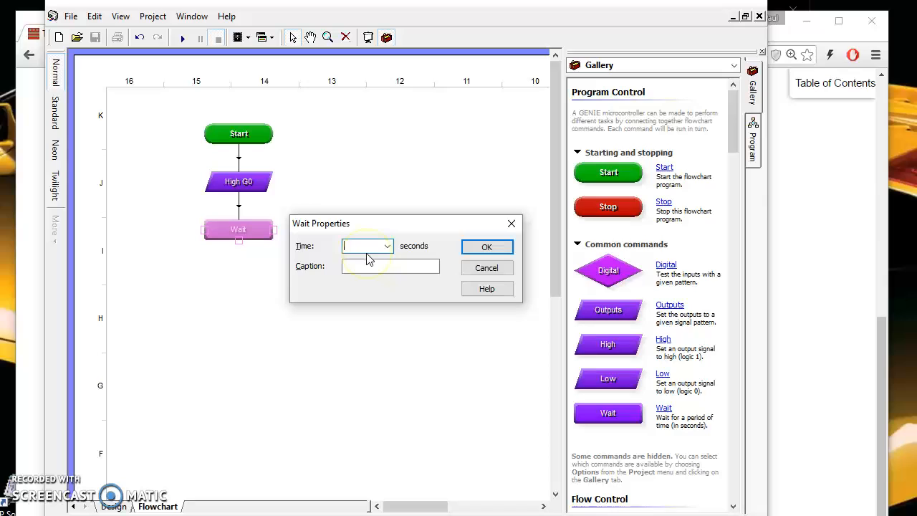
left_click(487, 247)
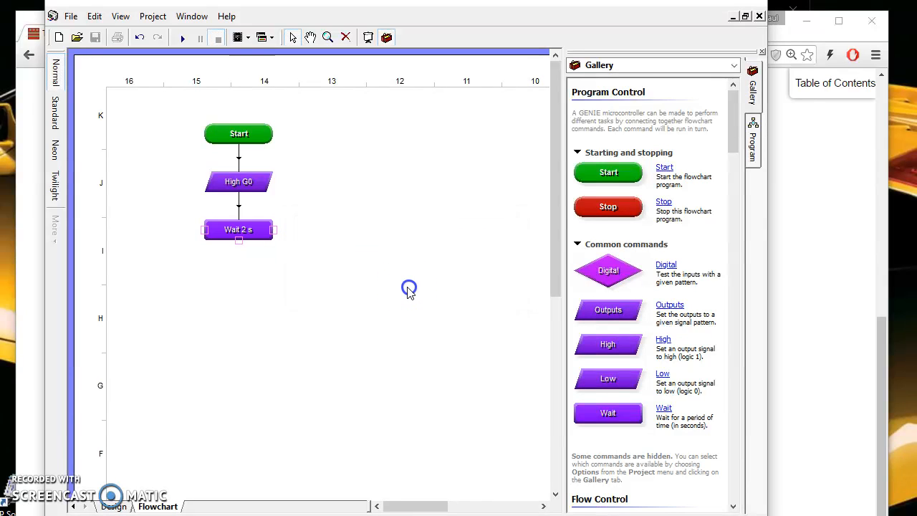
left_click(238, 181)
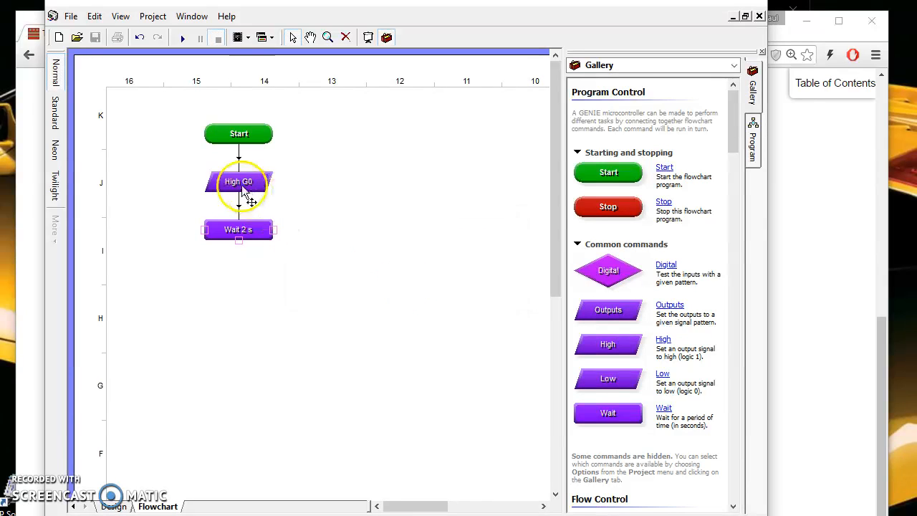
mouse_move(255, 185)
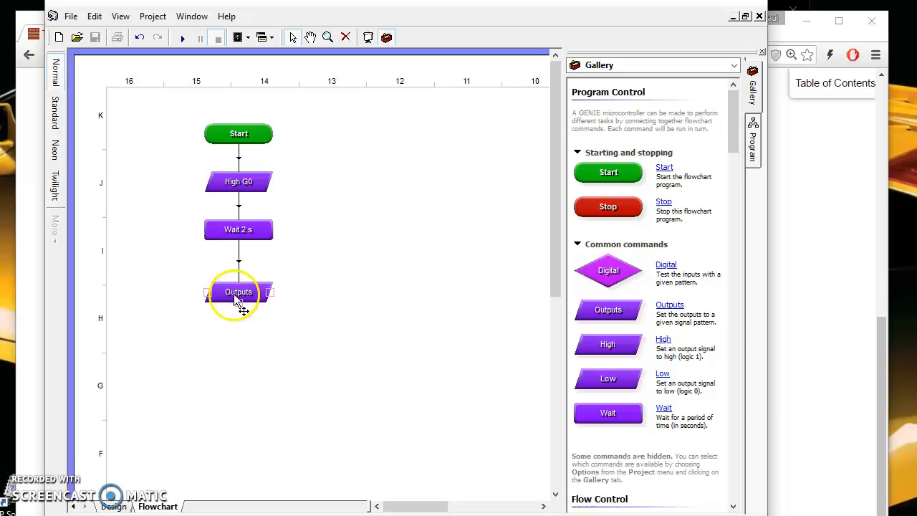
- Set the new output step to Low G0 and confirm a two-second wait after it
double_click(237, 292)
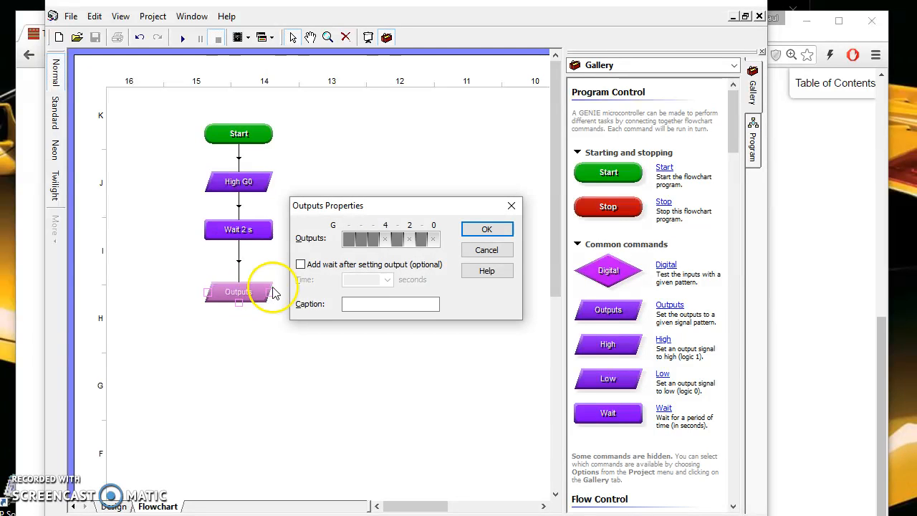
left_click(432, 237)
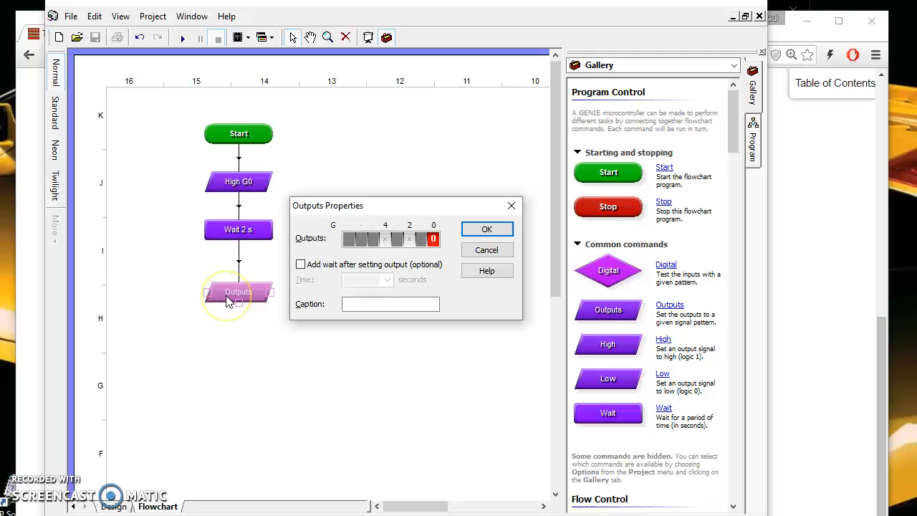
mouse_move(247, 301)
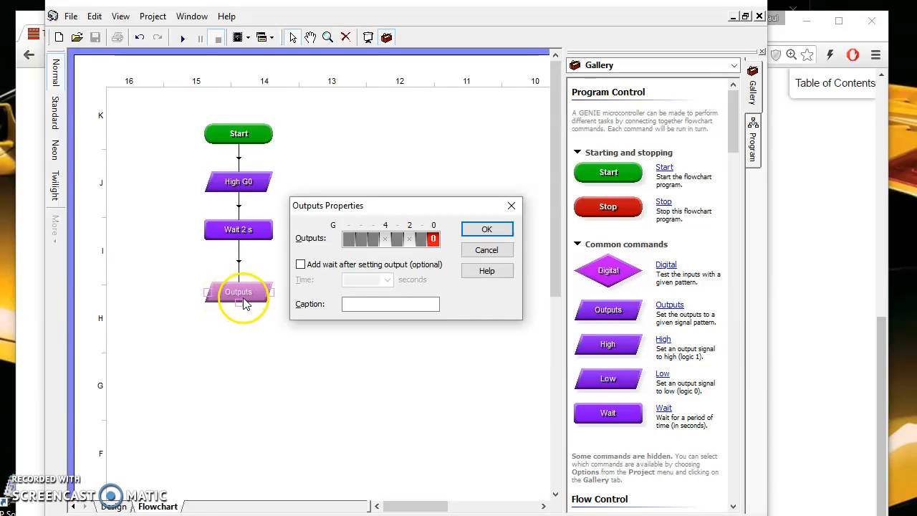
left_click(487, 230)
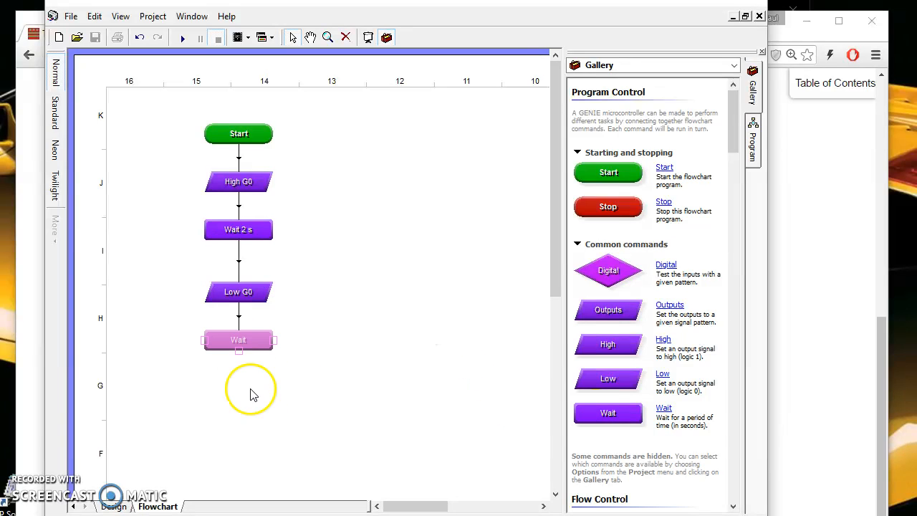
double_click(238, 339)
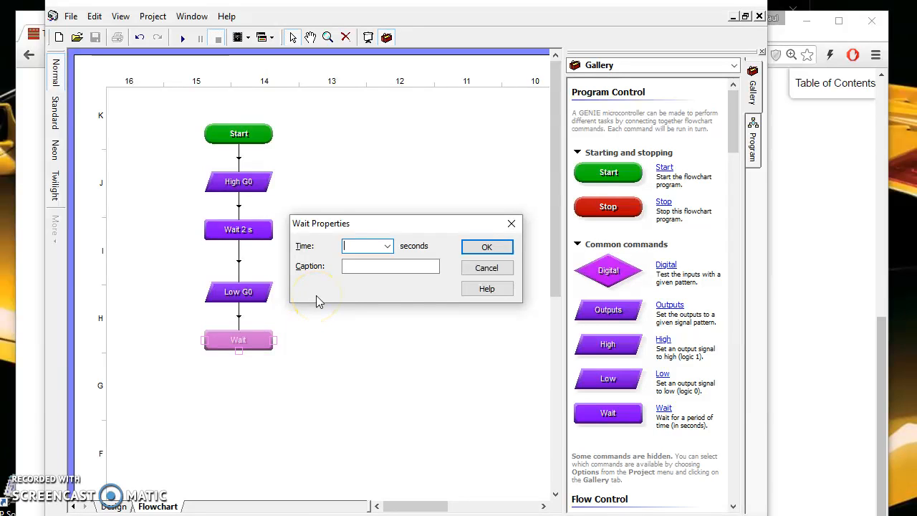
left_click(487, 246)
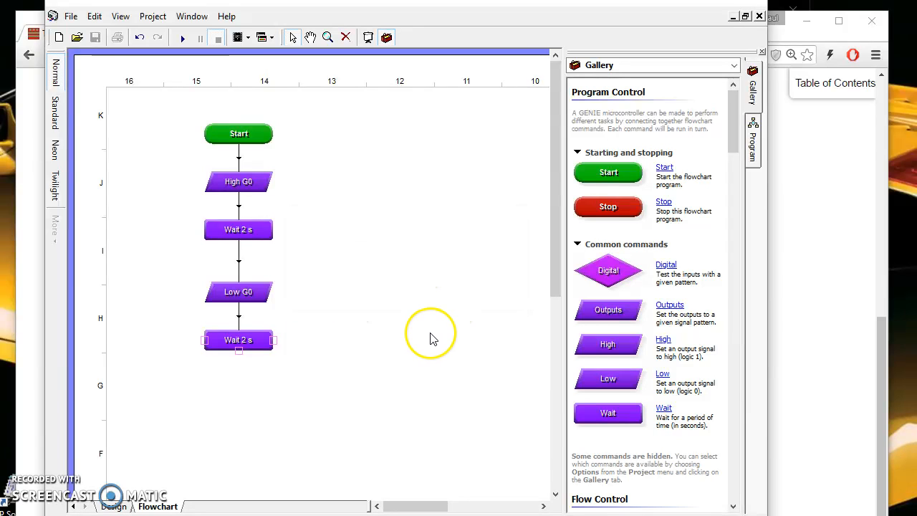
mouse_move(285, 178)
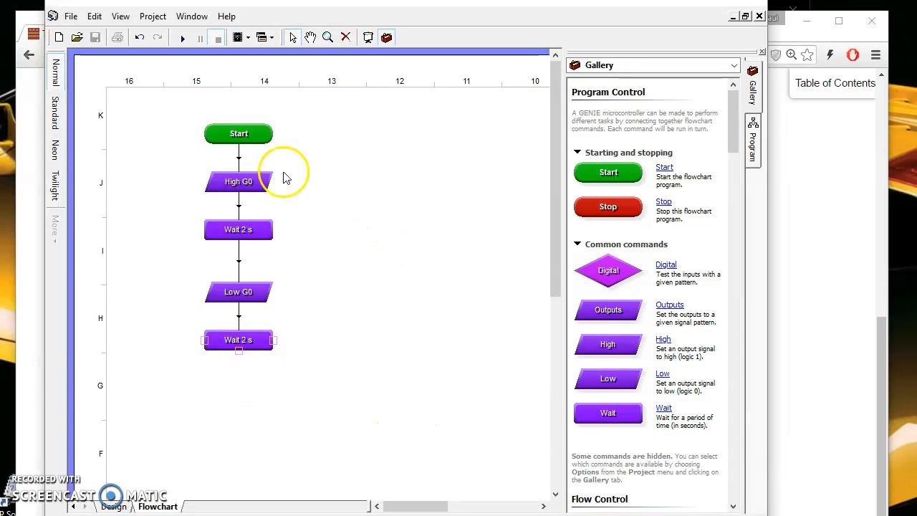
mouse_move(246, 375)
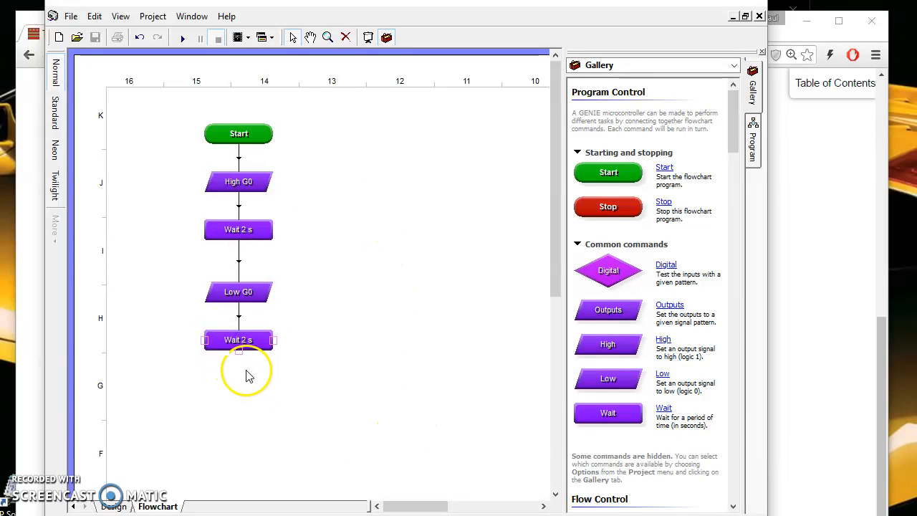
mouse_move(238, 339)
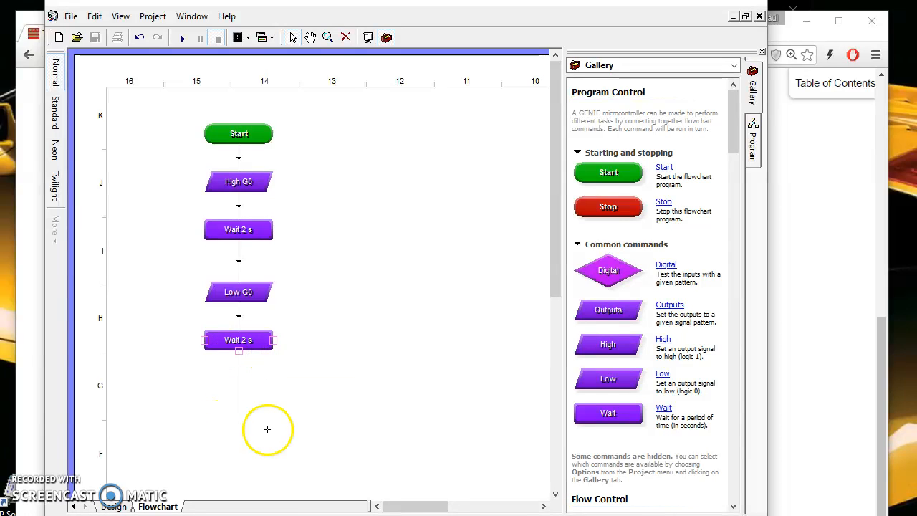
mouse_move(208, 410)
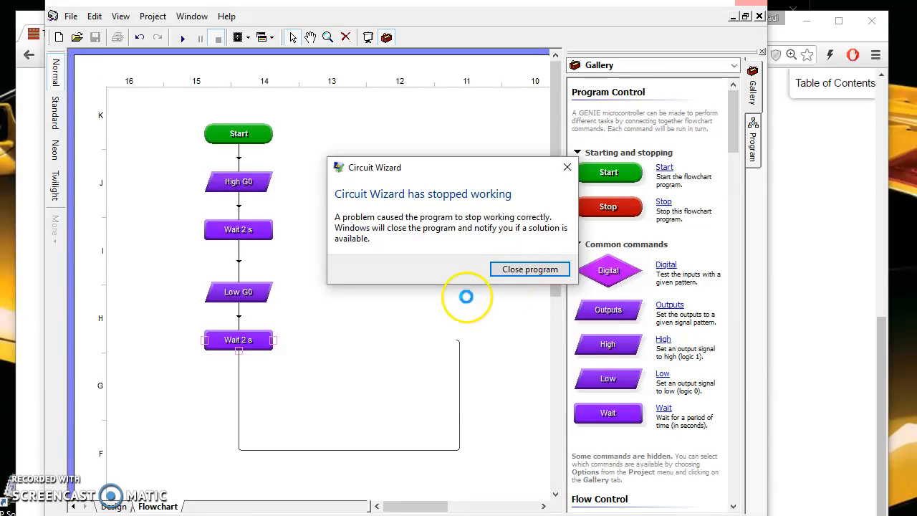
- Close the crashed Circuit Wizard program after drawing the loop line
left_click(530, 269)
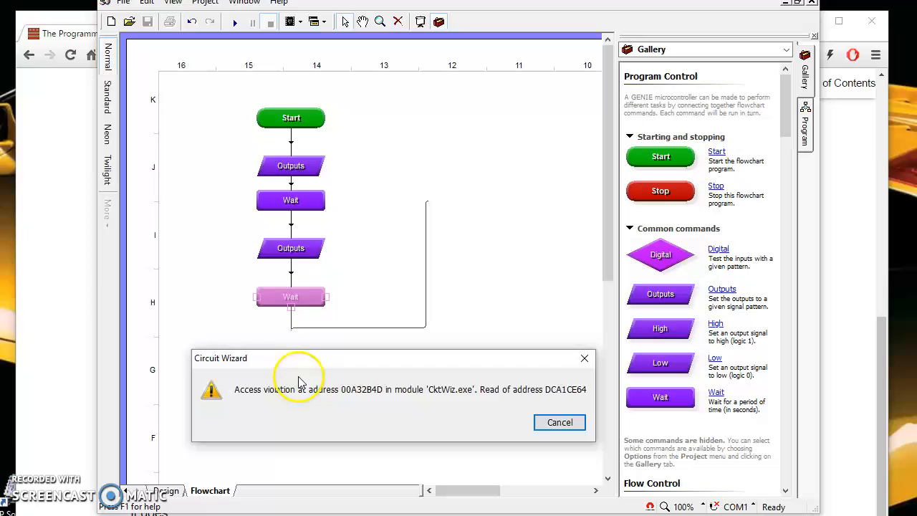
mouse_move(437, 351)
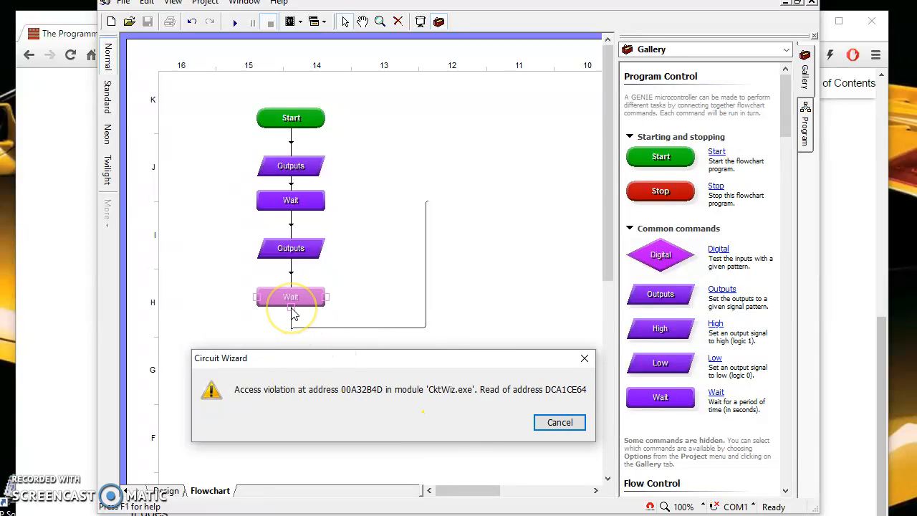
mouse_move(421, 330)
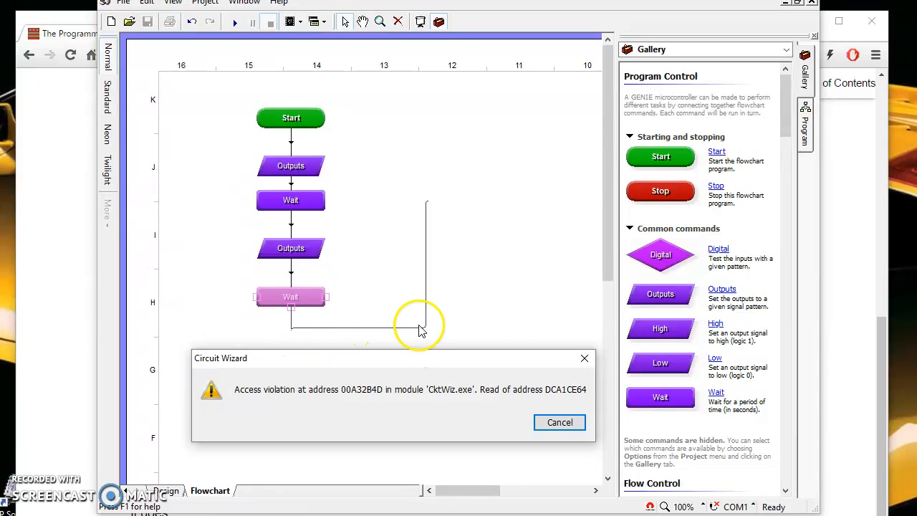
mouse_move(312, 165)
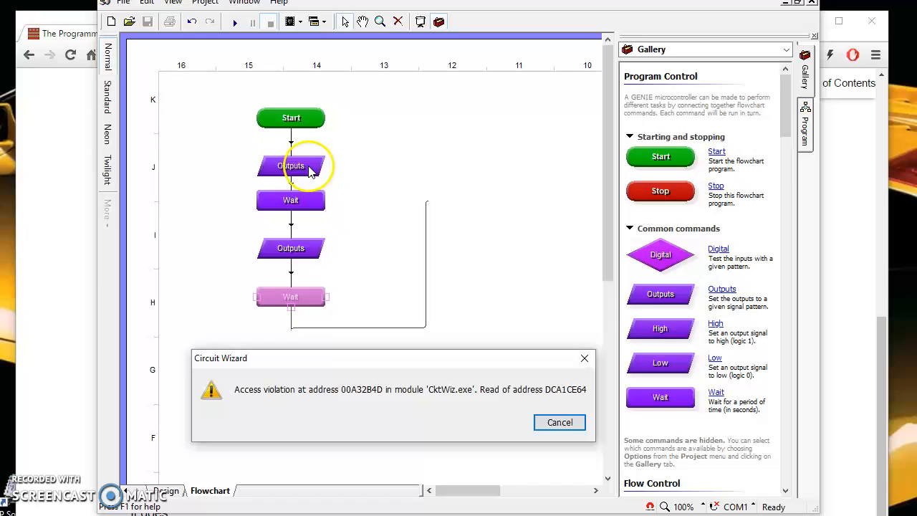
mouse_move(291, 248)
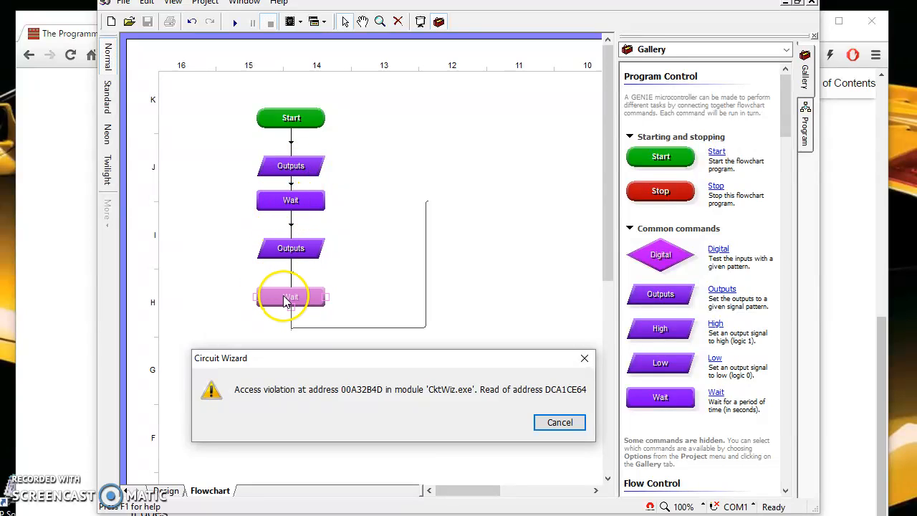
mouse_move(366, 137)
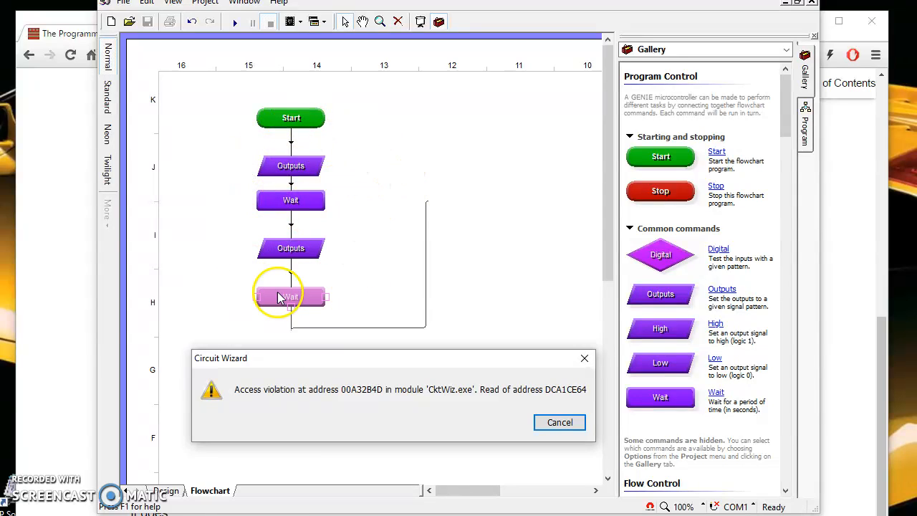
mouse_move(221, 124)
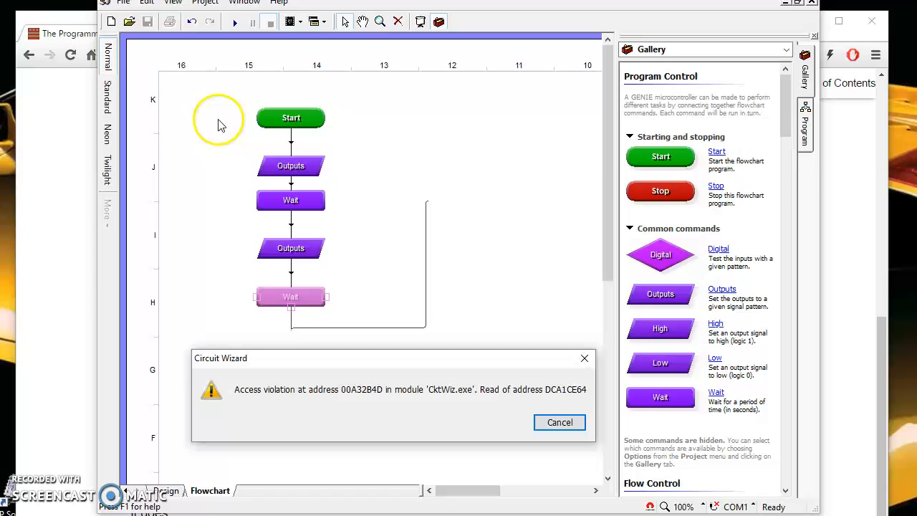
mouse_move(356, 157)
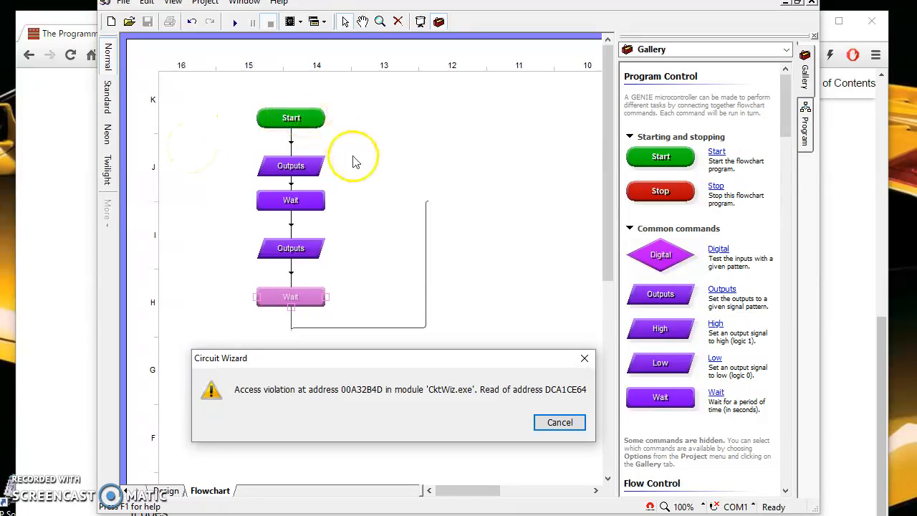
mouse_move(238, 141)
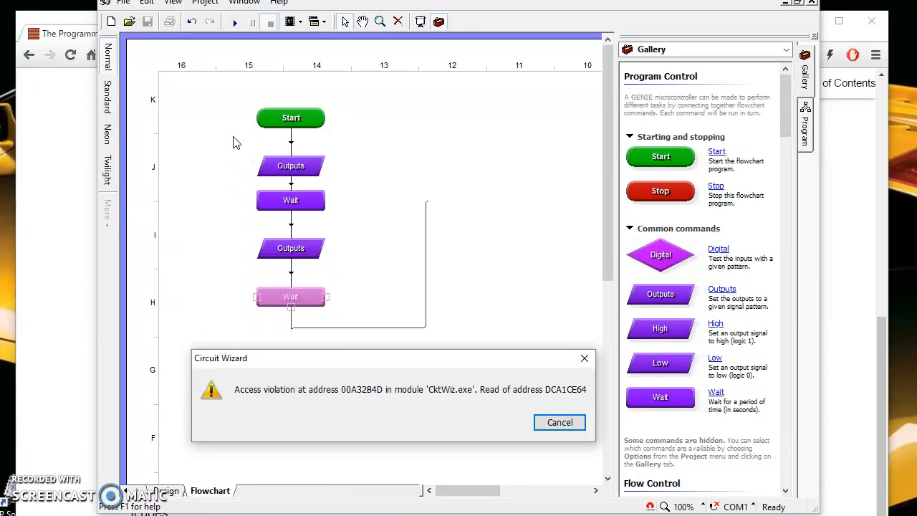
- Dismiss the access violation error in the reopened Circuit Wizard
left_click(559, 421)
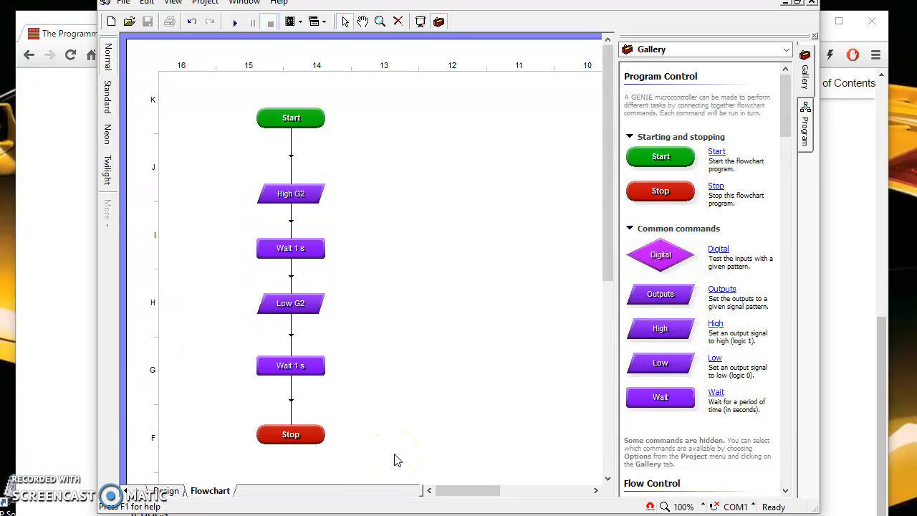
mouse_move(543, 278)
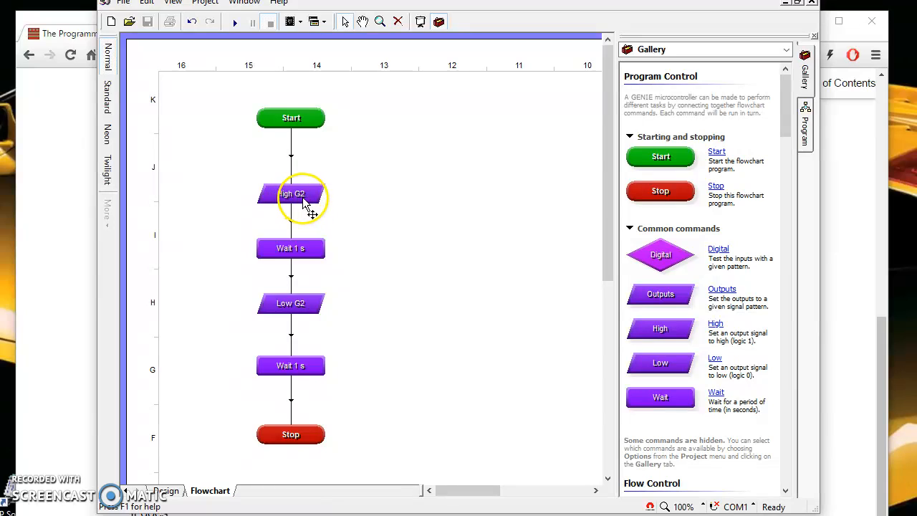
mouse_move(289, 304)
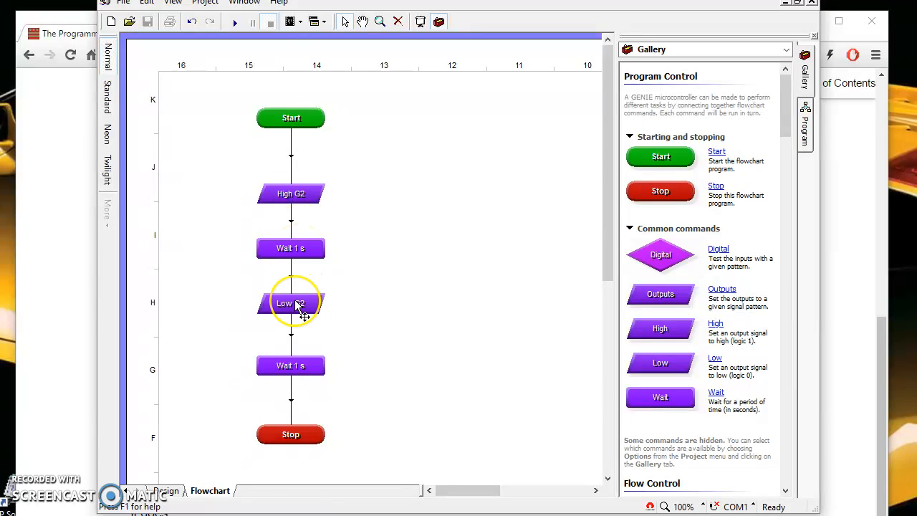
mouse_move(289, 365)
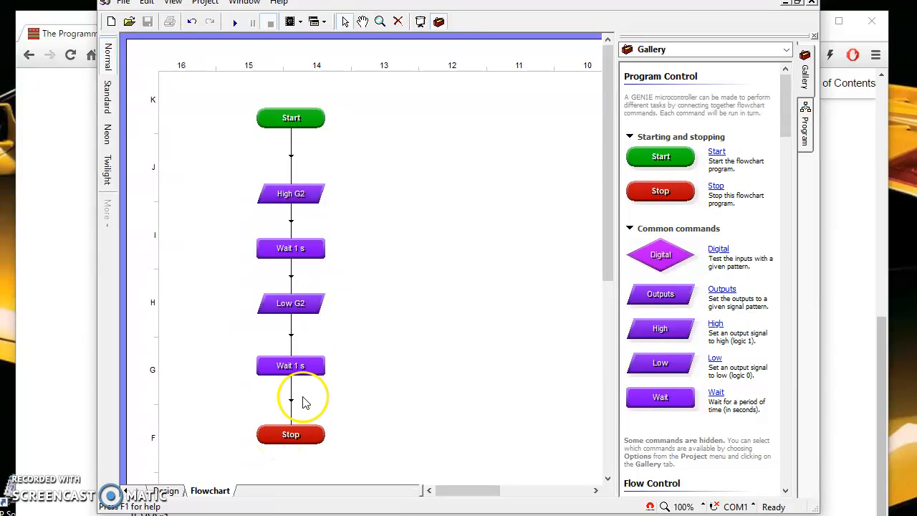
mouse_move(433, 419)
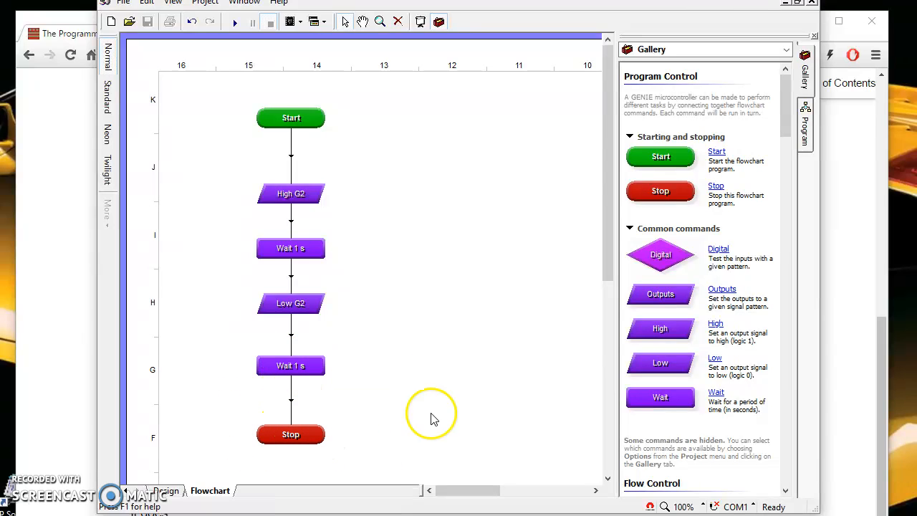
mouse_move(361, 194)
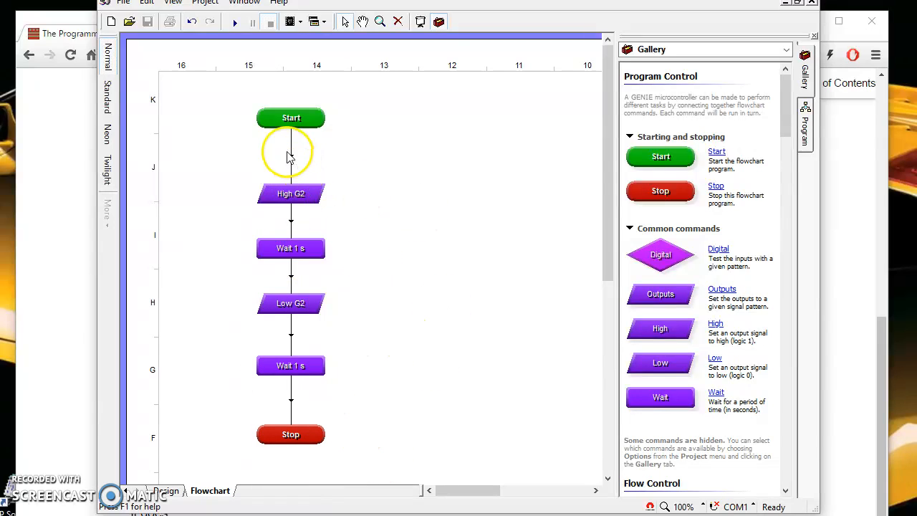
mouse_move(292, 156)
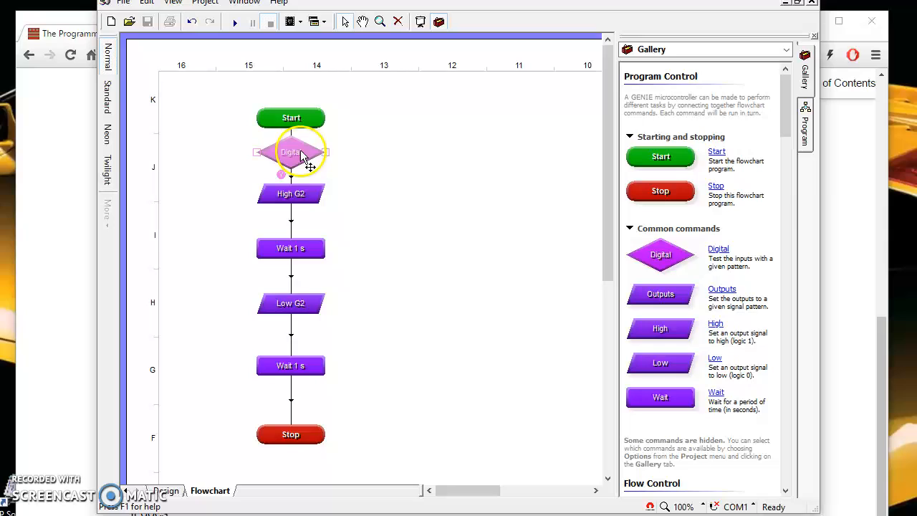
- Place a spare digital decision to the right of the flowchart
left_click_drag(291, 152, 484, 159)
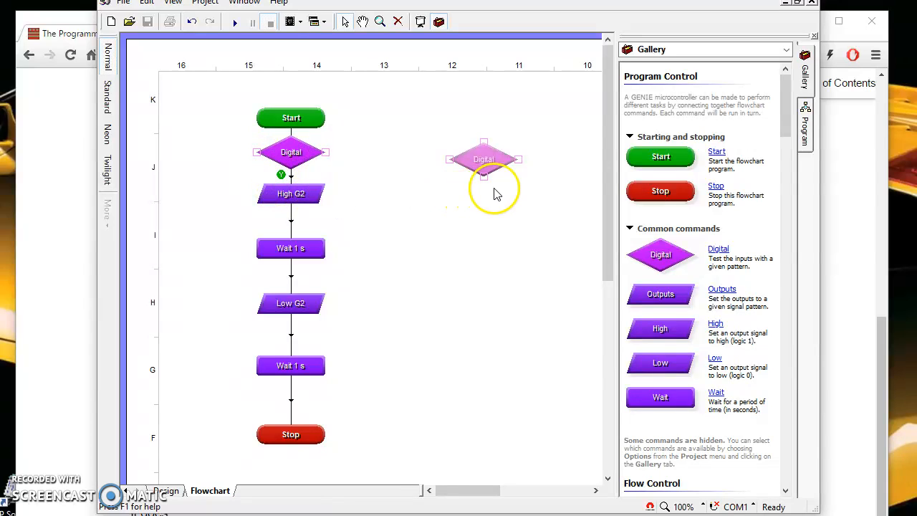
mouse_move(393, 165)
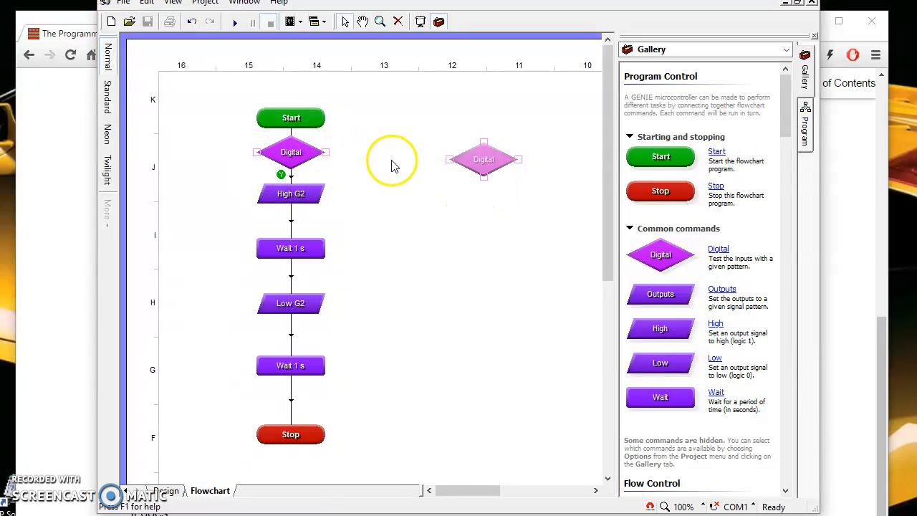
mouse_move(327, 152)
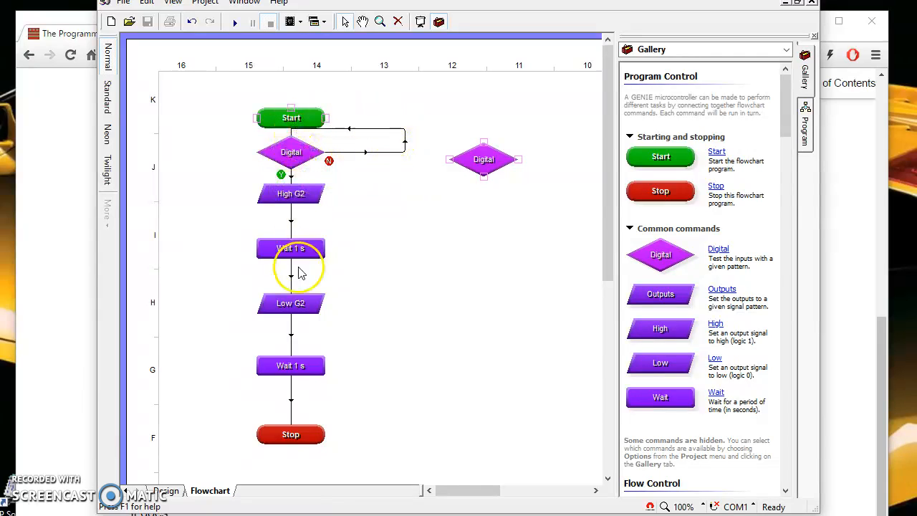
mouse_move(289, 152)
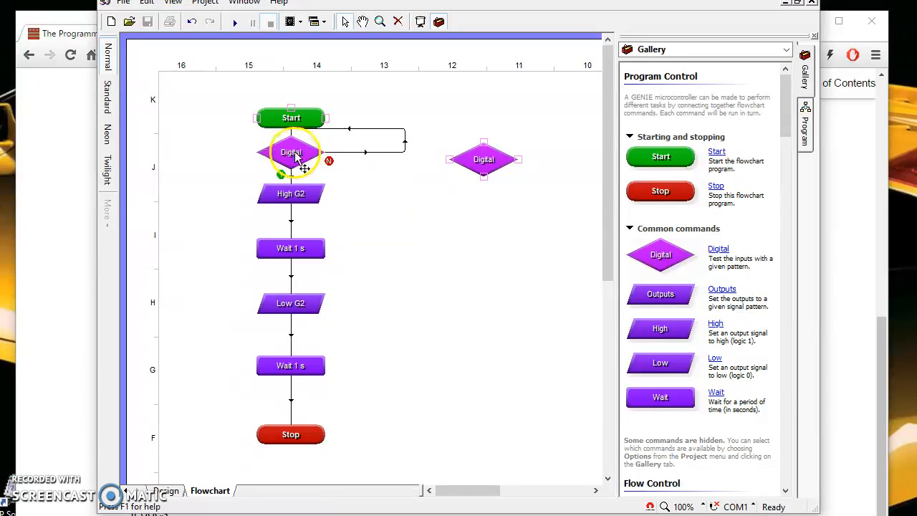
- Set the first decision to test input 3 as on, so it reads G3 On ?
double_click(289, 152)
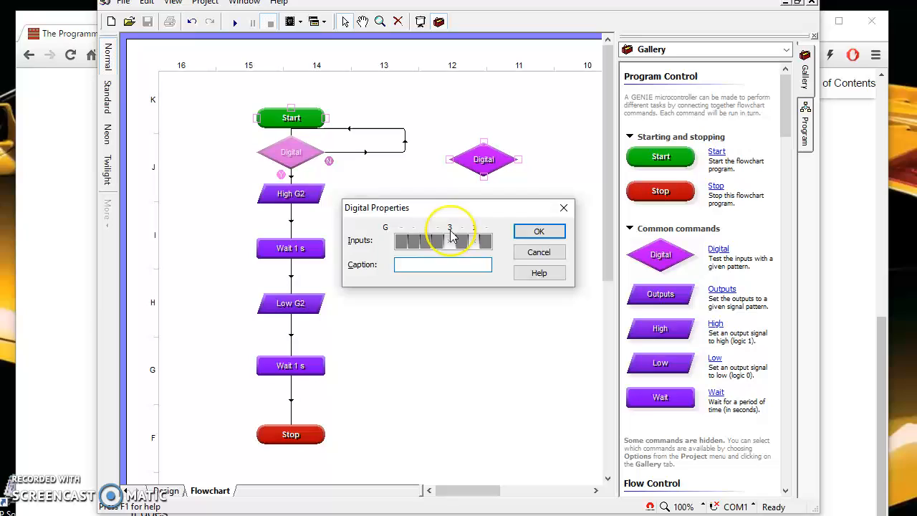
left_click(450, 240)
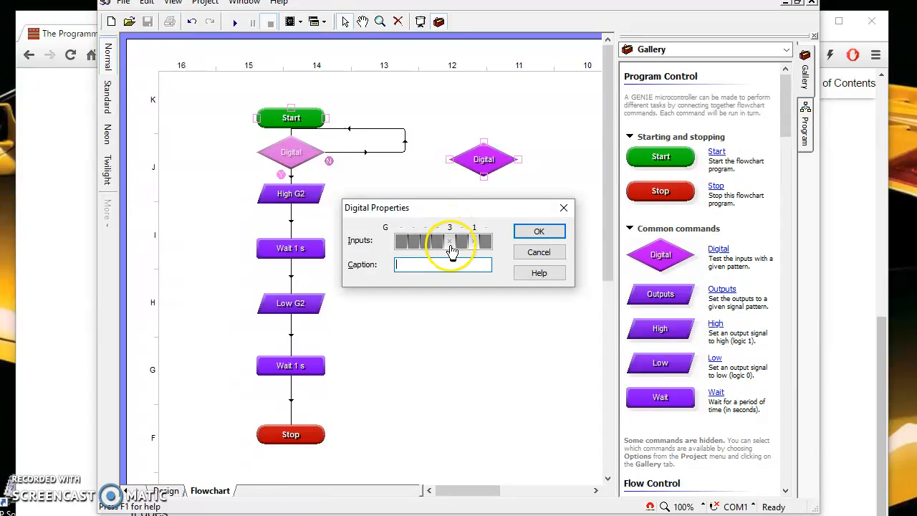
left_click(450, 241)
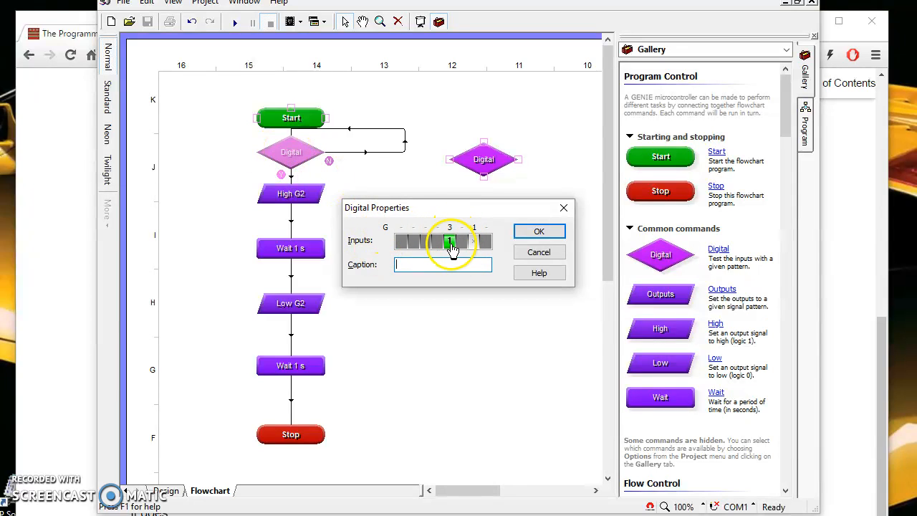
left_click(538, 231)
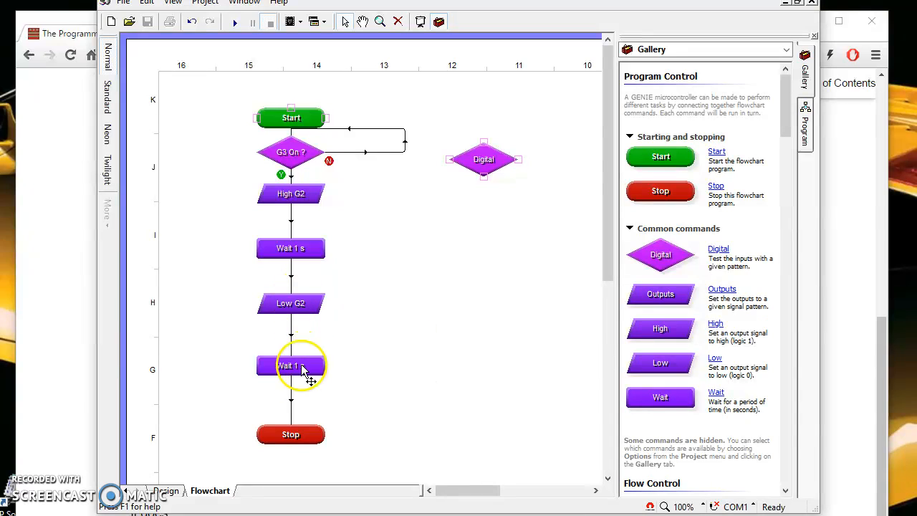
mouse_move(299, 440)
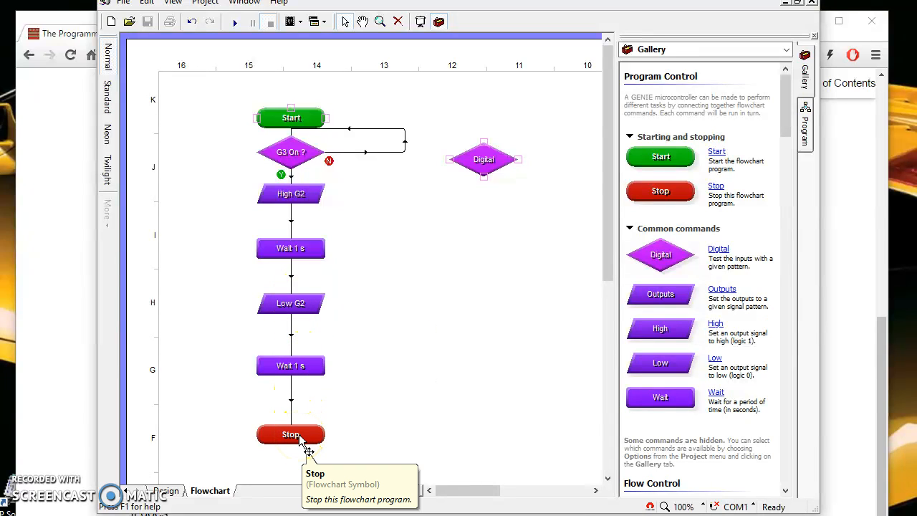
left_click(289, 152)
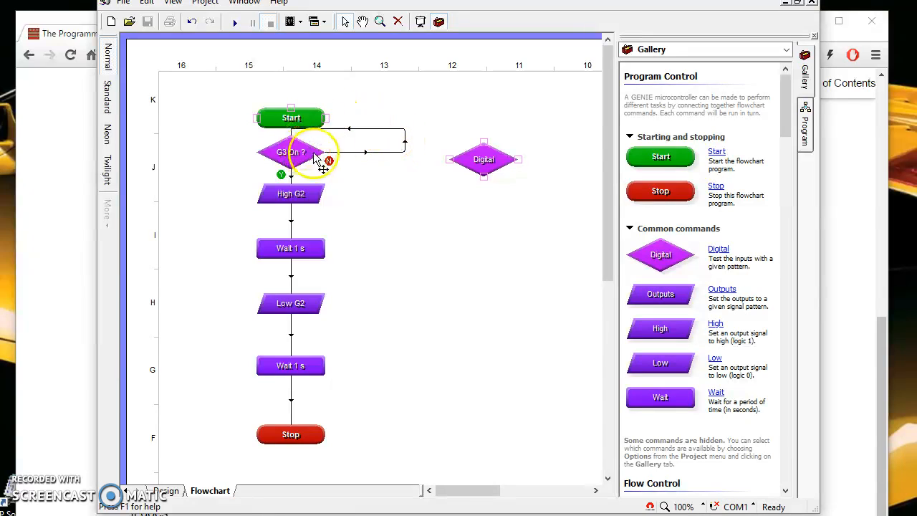
mouse_move(298, 152)
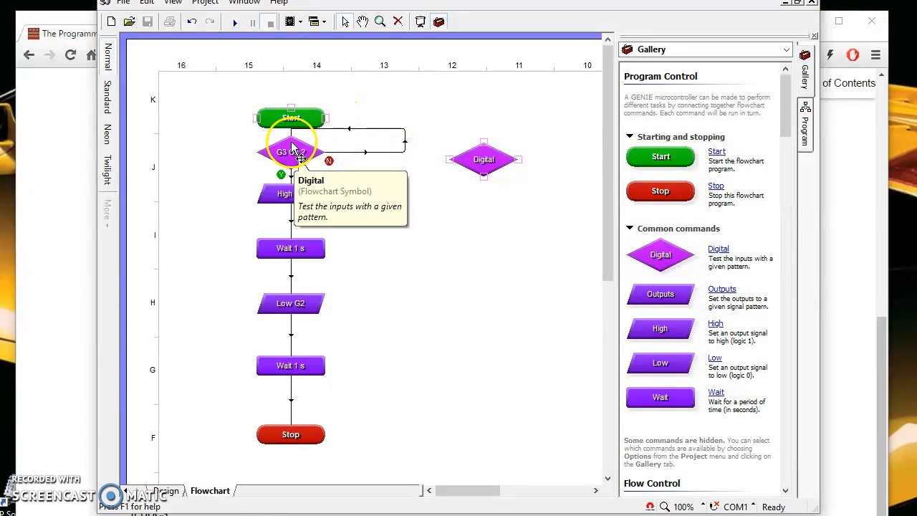
mouse_move(293, 258)
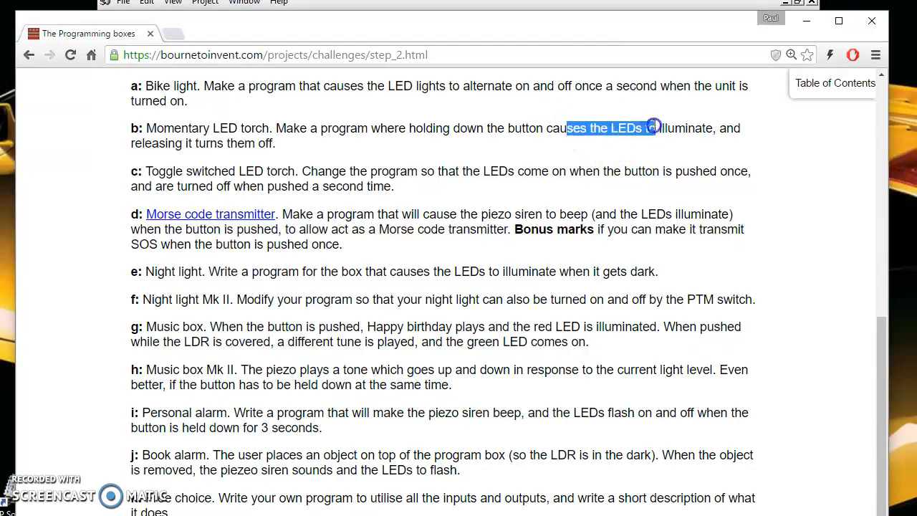
- Select passages in the LED torch, toggle LED and Morse code challenges while reading
left_click_drag(652, 128, 275, 143)
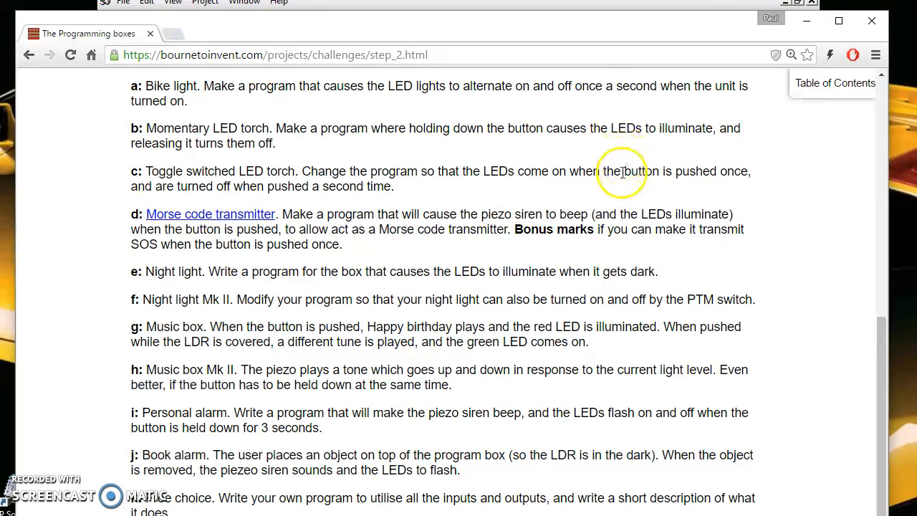
mouse_move(565, 166)
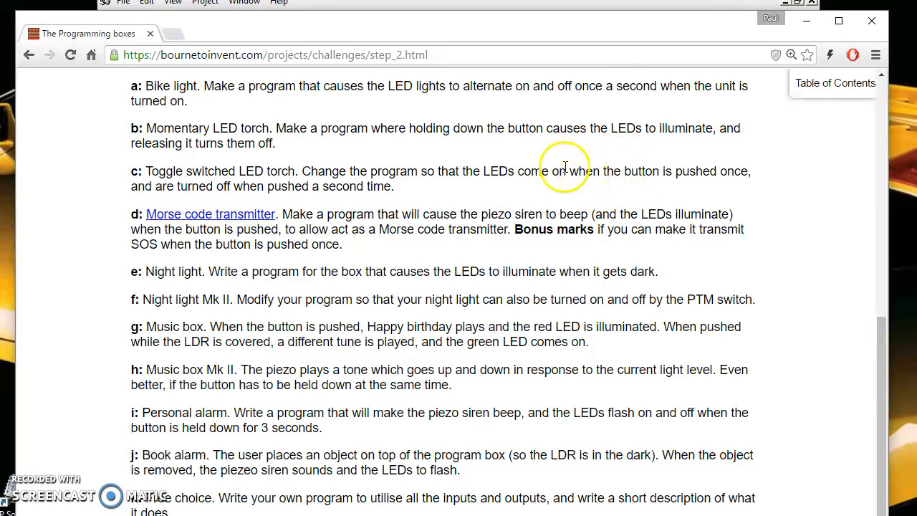
double_click(499, 170)
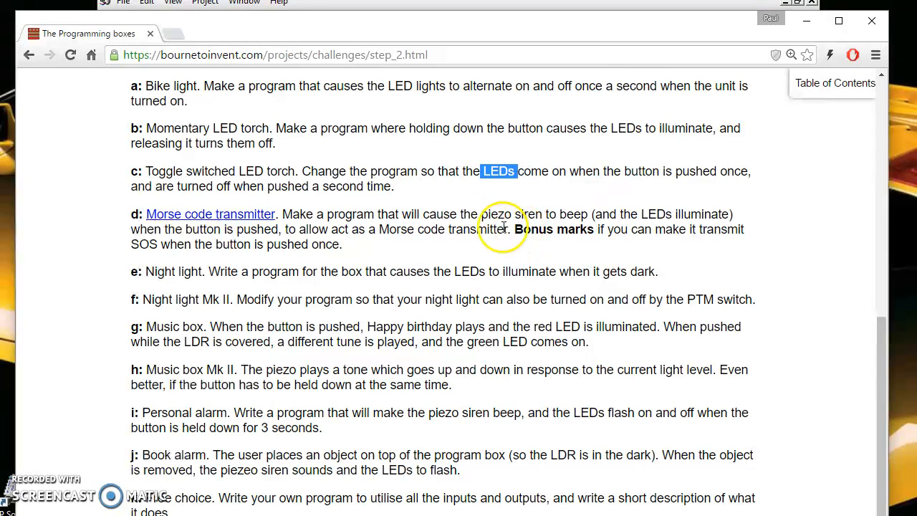
left_click_drag(501, 171, 265, 186)
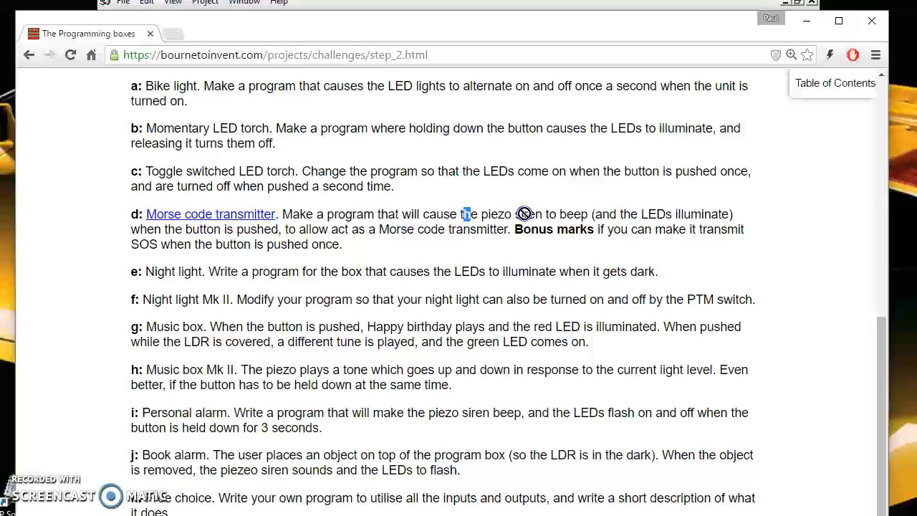
double_click(495, 215)
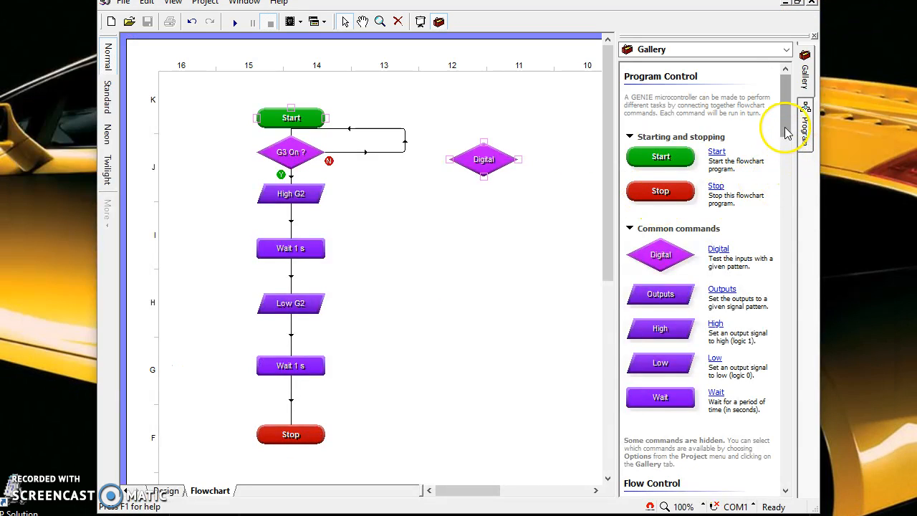
- Scroll the Gallery down to the Flow Control decision commands
scroll("down", 3)
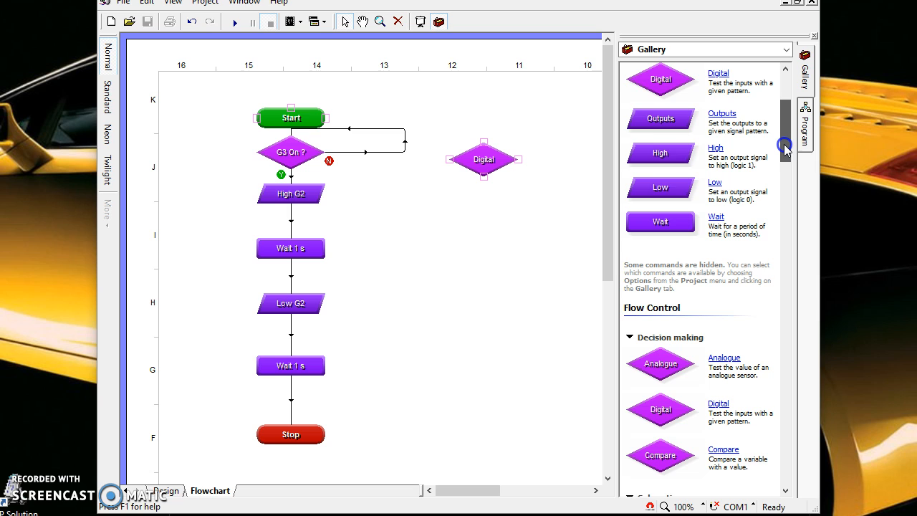
scroll("down", 3)
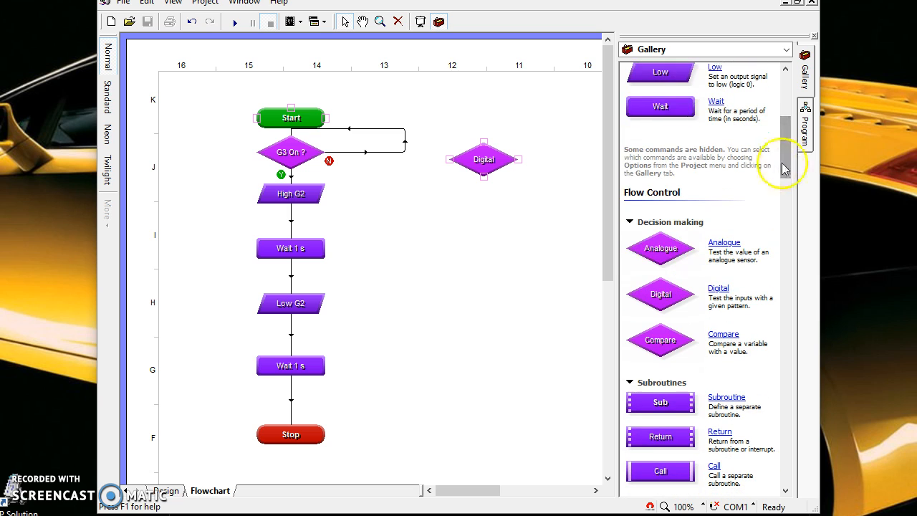
mouse_move(661, 296)
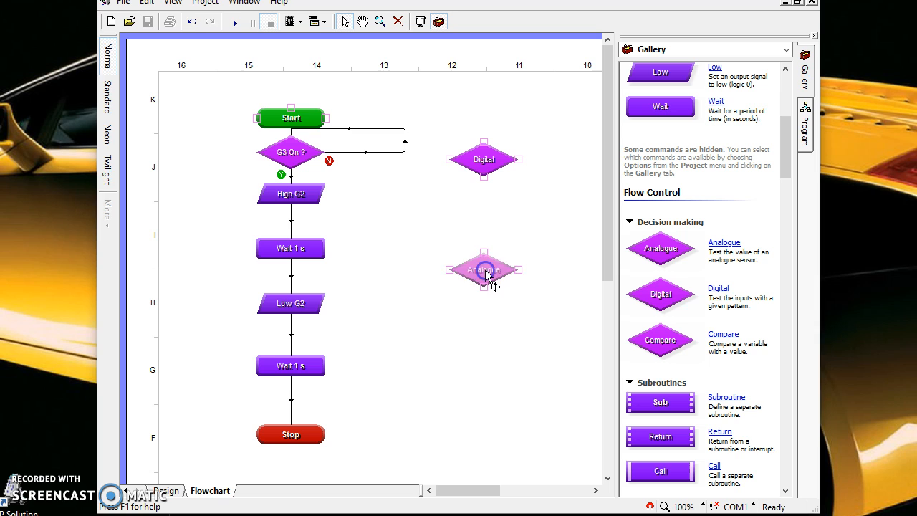
- Try analogue sensor thresholds of 151 and 251 in the properties dialog, then settle back at 126
double_click(484, 269)
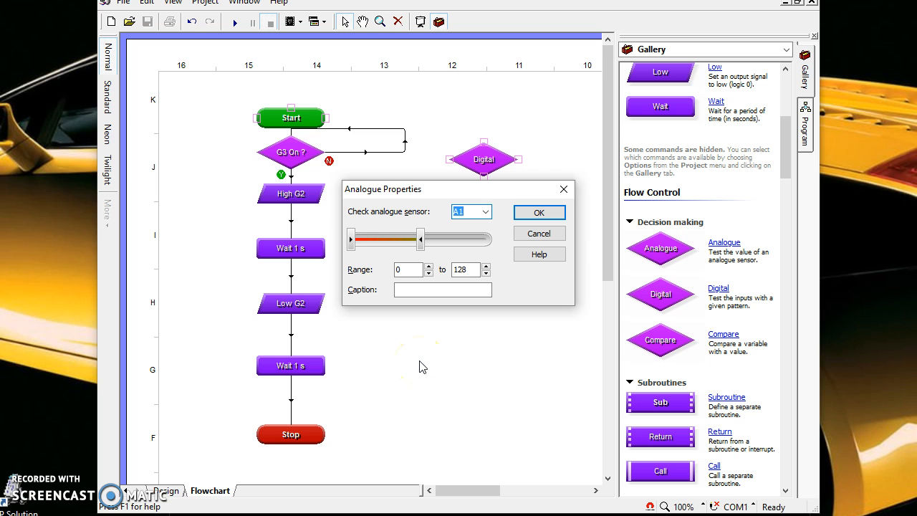
left_click_drag(421, 238, 439, 238)
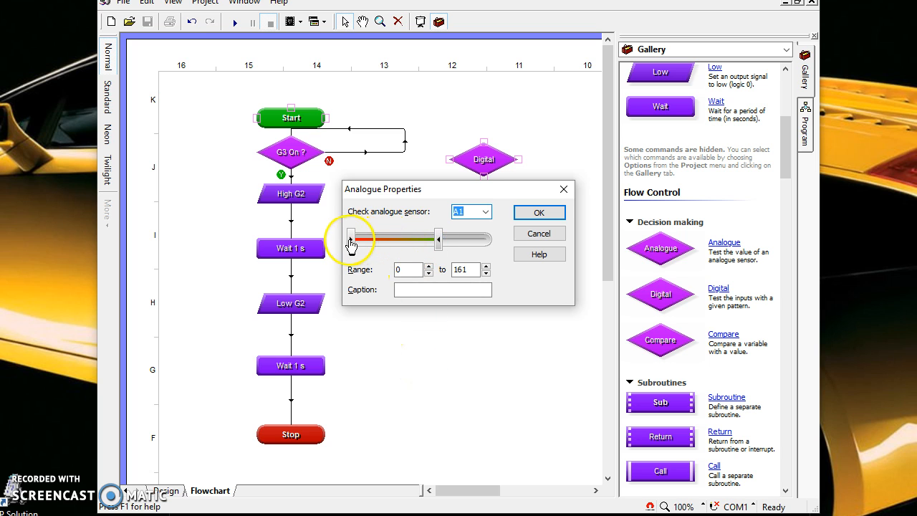
left_click_drag(439, 239, 490, 245)
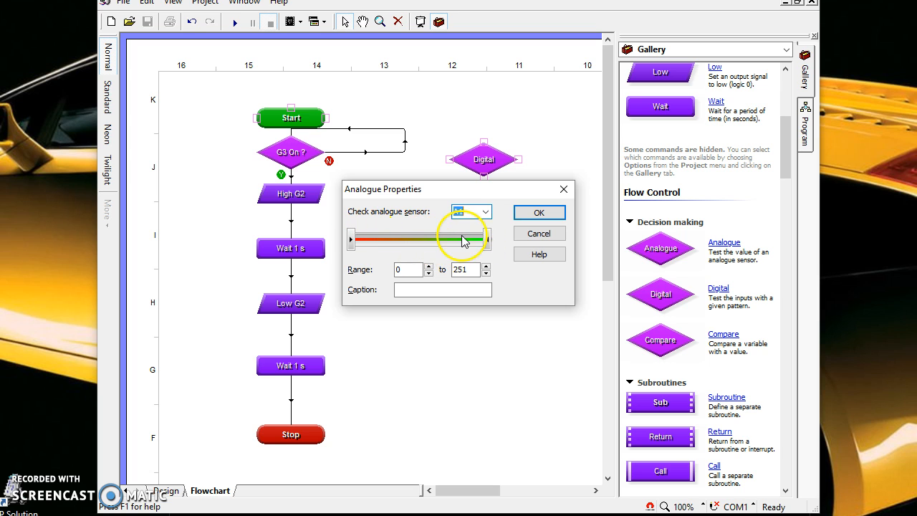
left_click_drag(462, 237, 418, 238)
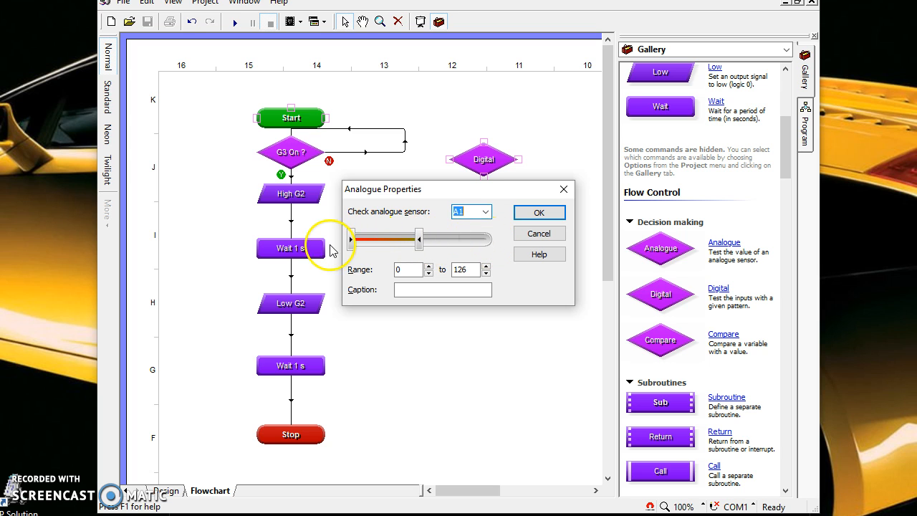
mouse_move(459, 342)
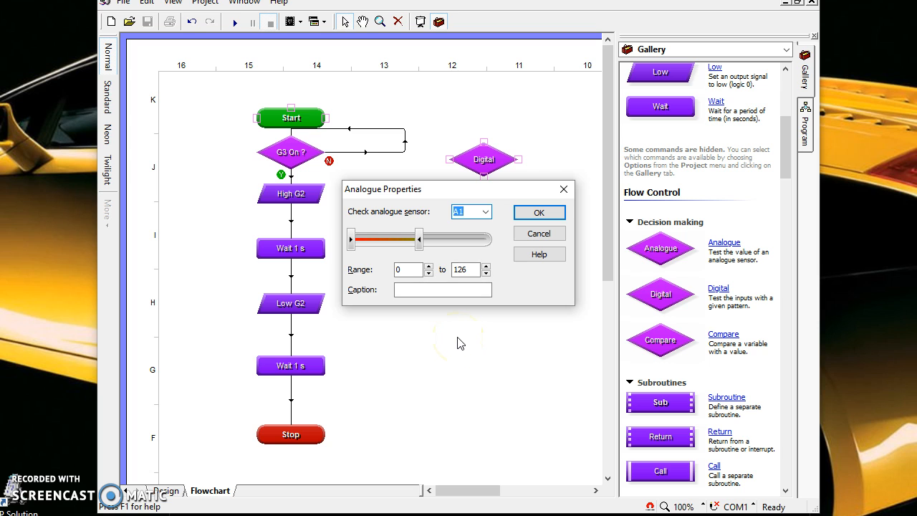